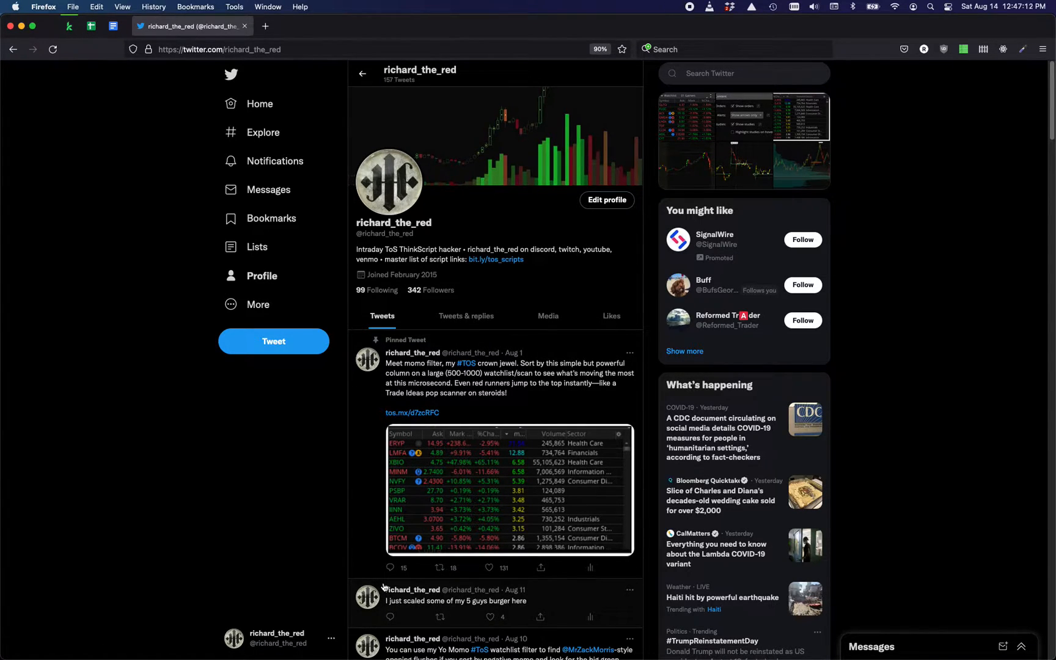
mouse_move(410, 398)
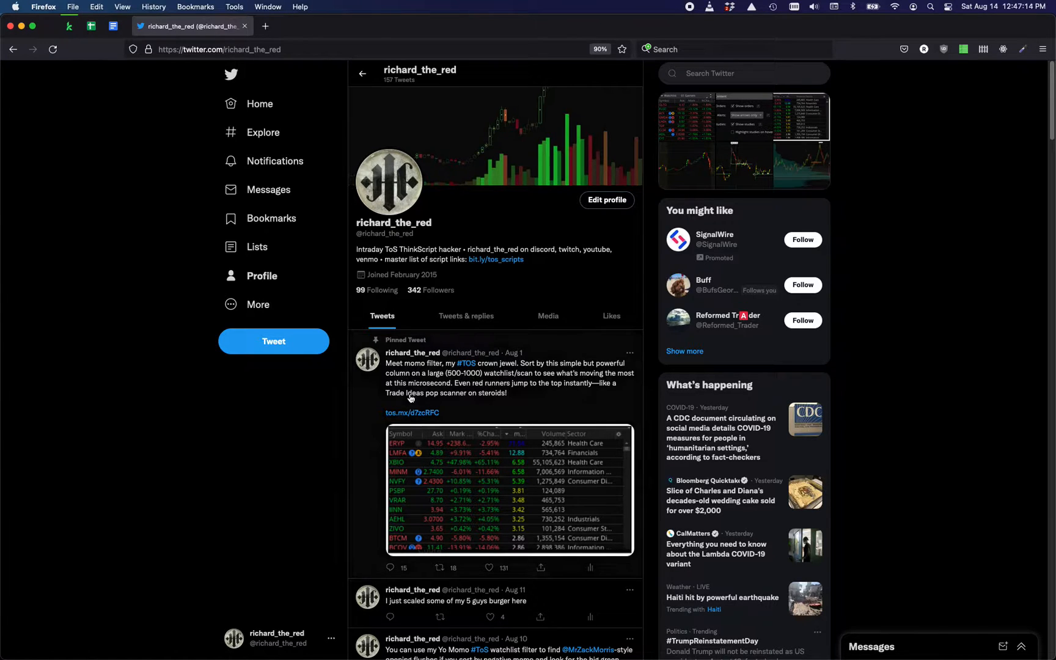
mouse_move(531, 435)
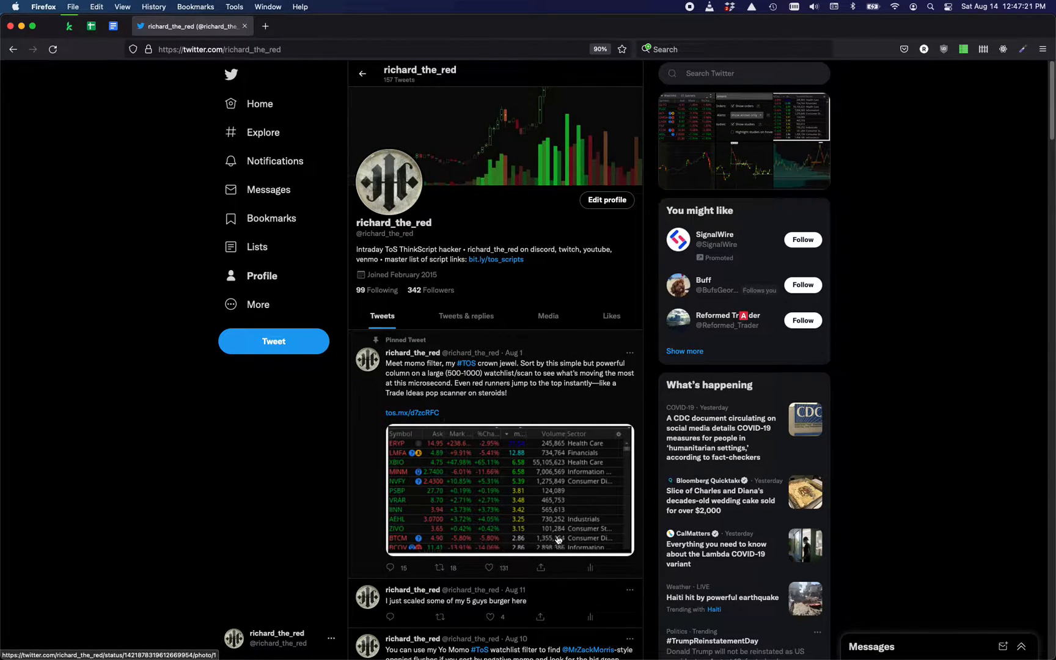
mouse_move(410, 456)
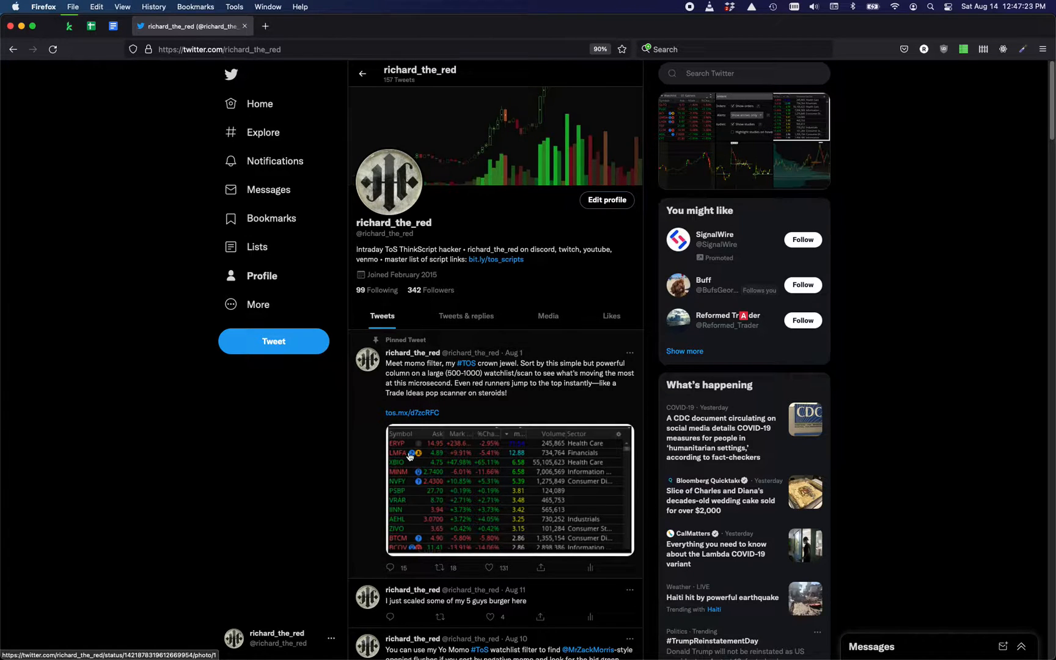
mouse_move(404, 447)
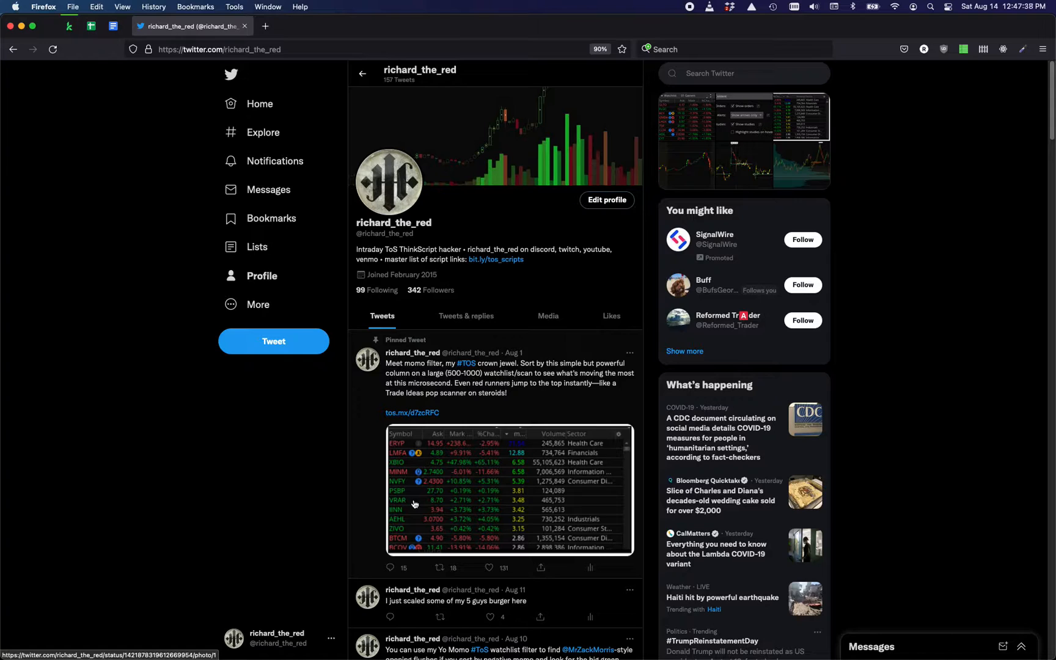
mouse_move(421, 507)
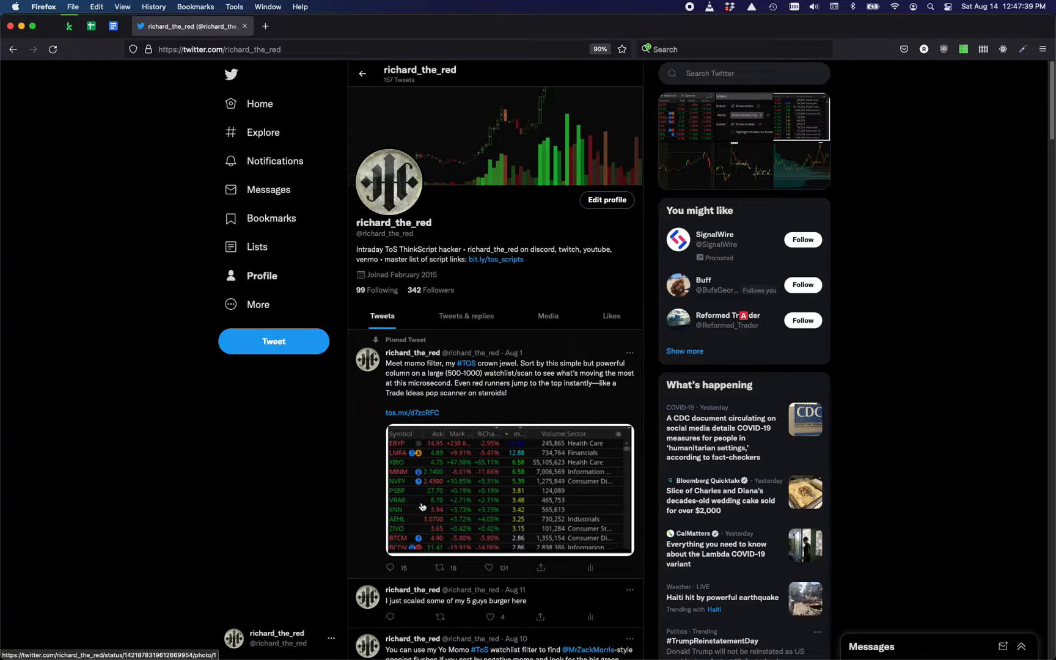
mouse_move(438, 510)
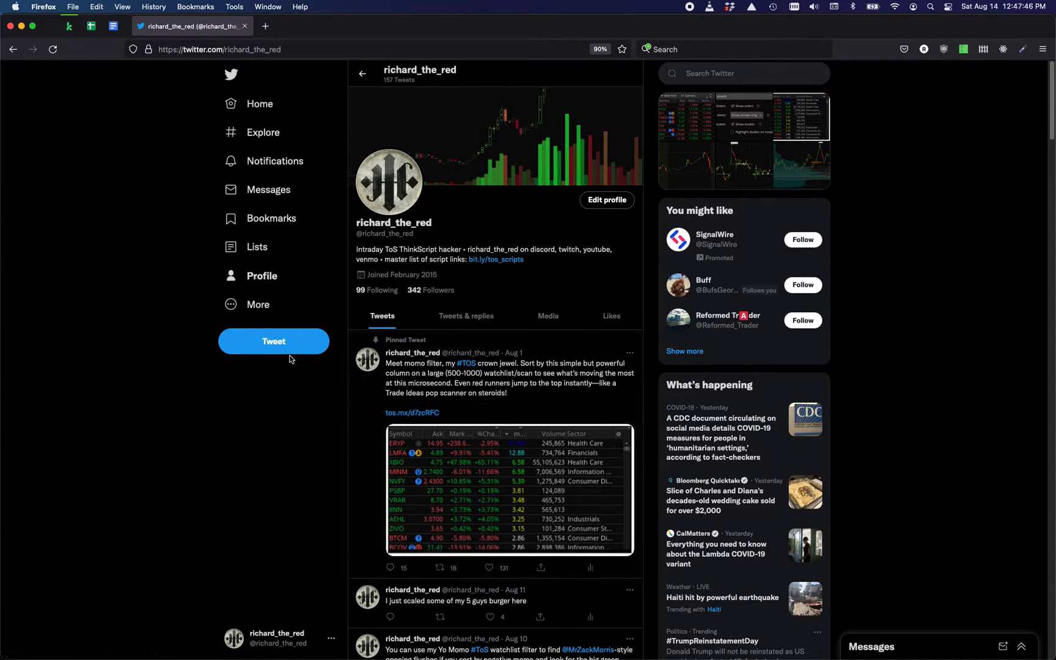
mouse_move(325, 436)
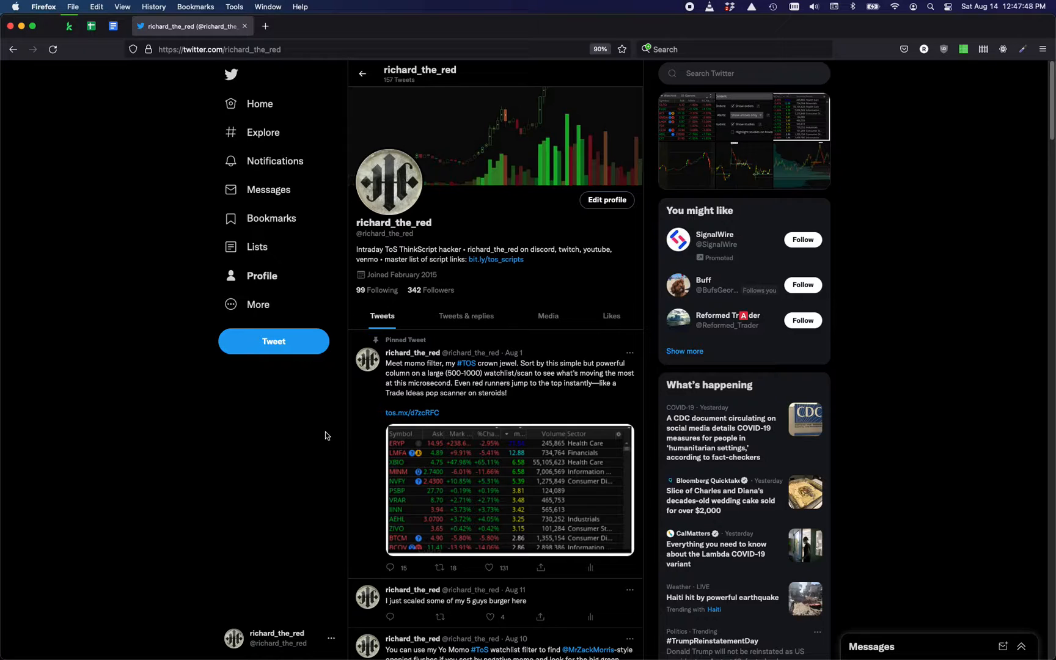
mouse_move(555, 422)
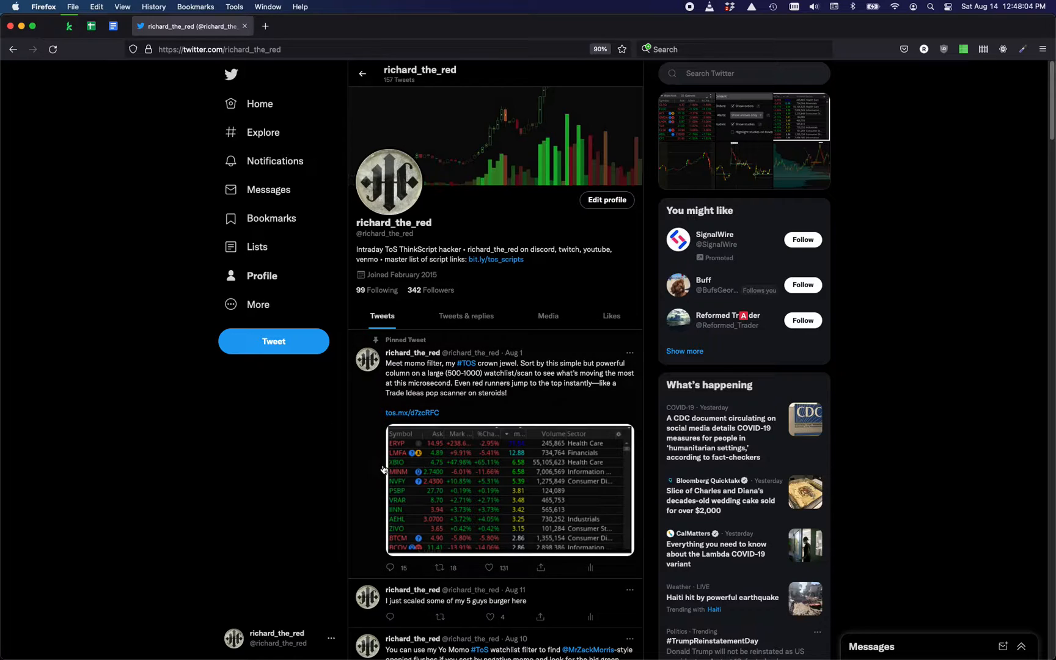
mouse_move(591, 432)
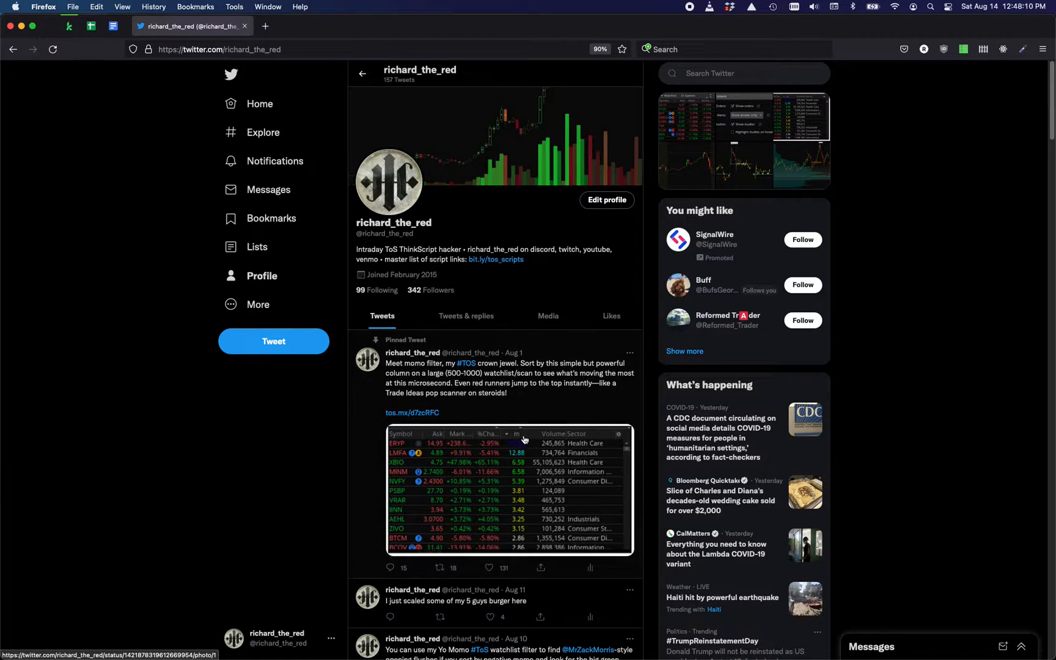
mouse_move(601, 462)
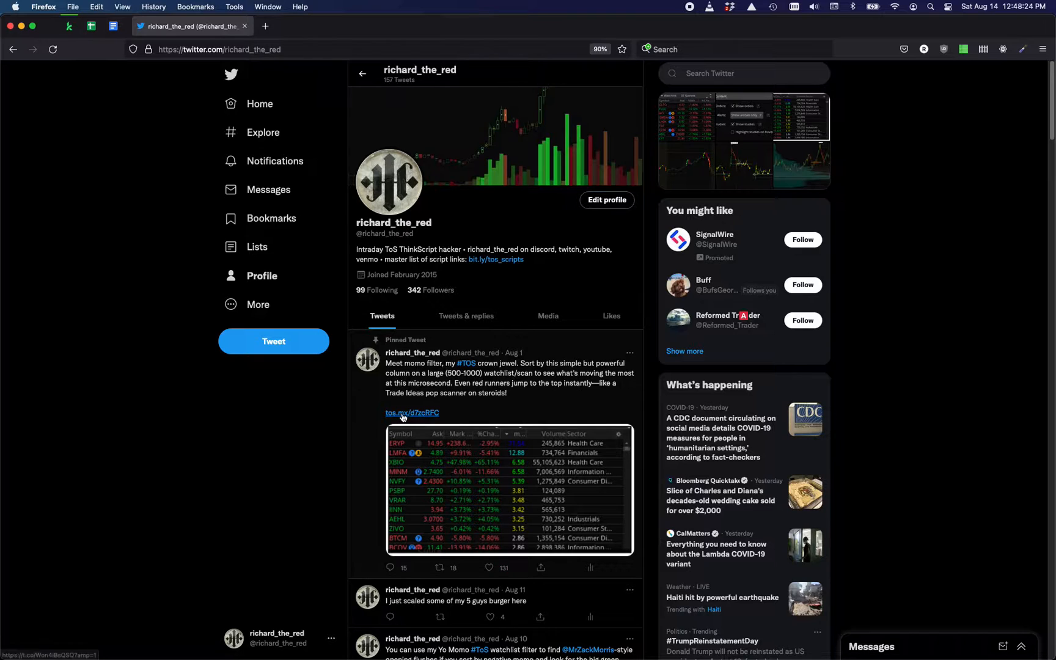
- Follow the tos.mx/d7zcRFC link to the RTR_Momo_Watchlist_Lite sharing page
left_click(411, 413)
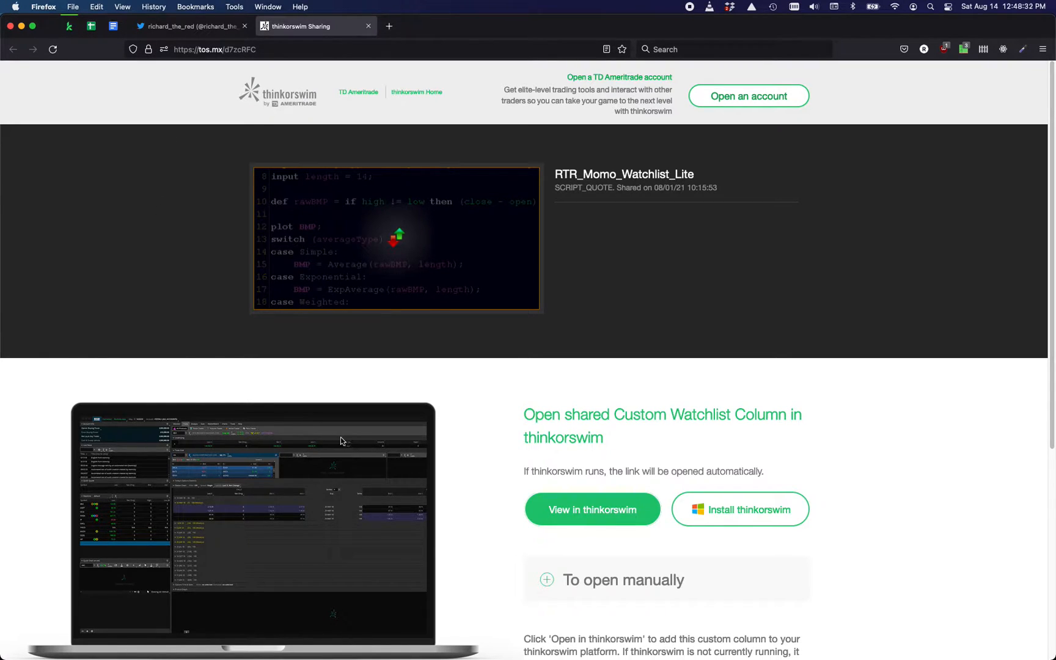
mouse_move(354, 441)
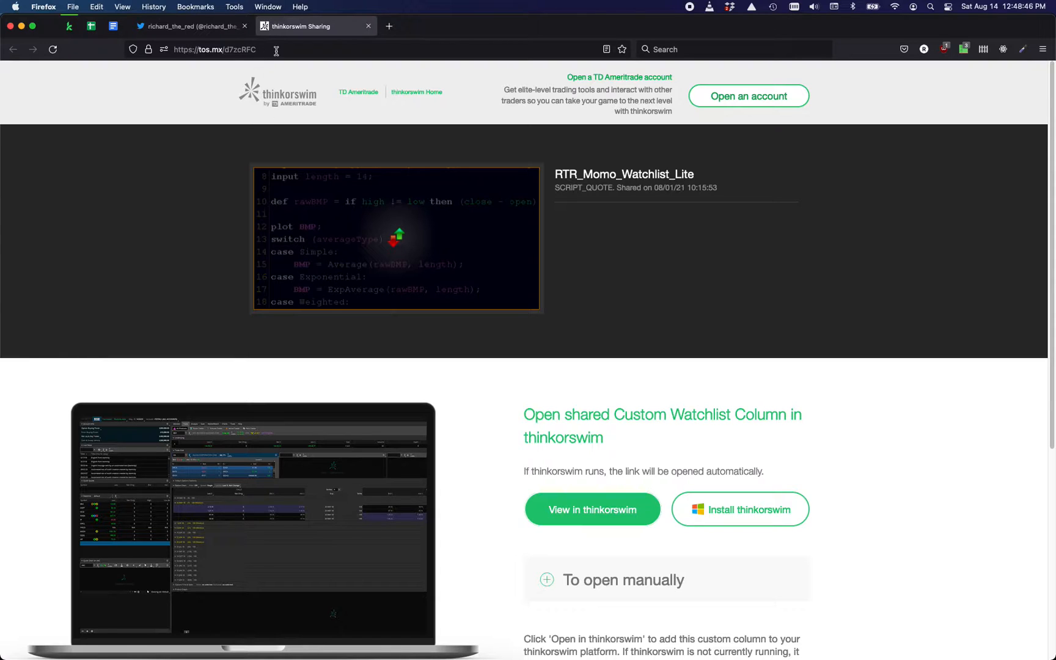
mouse_move(592, 509)
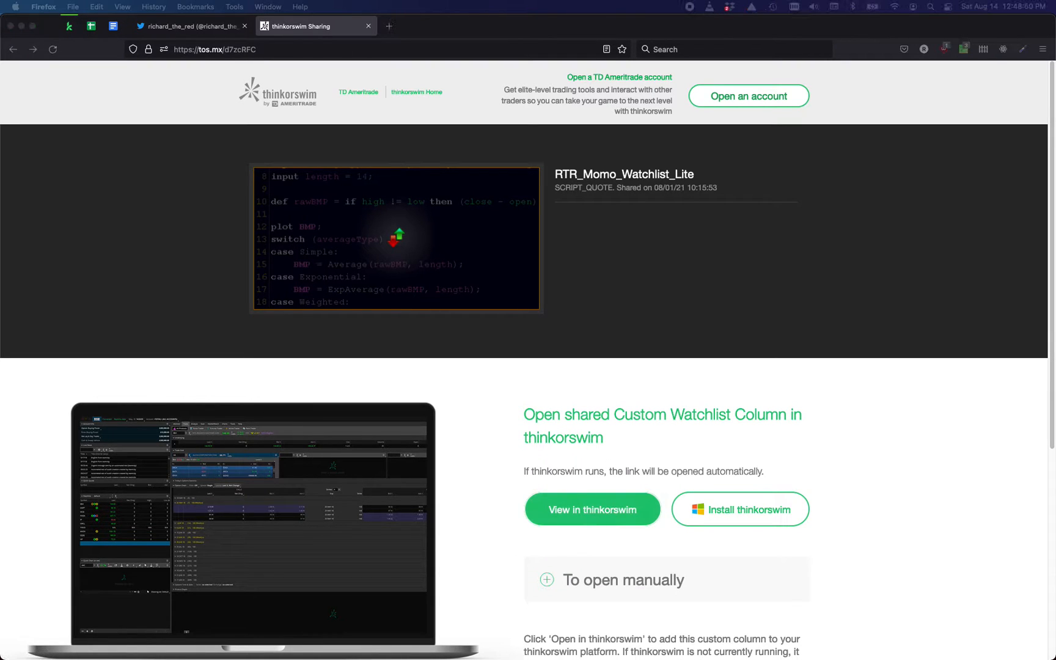
- Send the shared column to thinkorswim so the Open Shared Item dialog appears
left_click(592, 509)
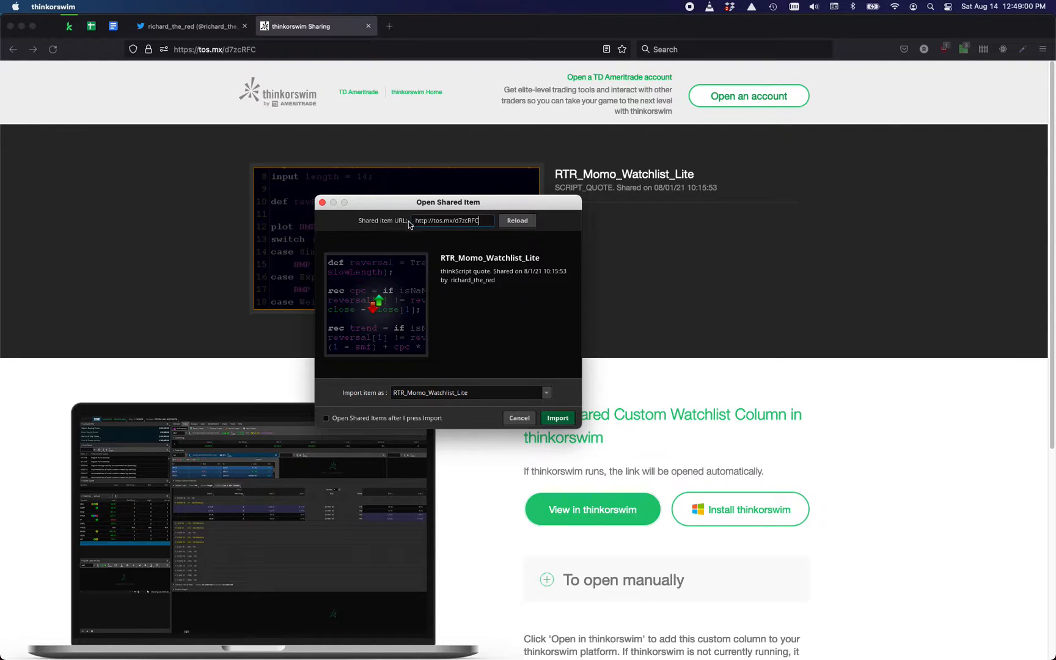
mouse_move(599, 475)
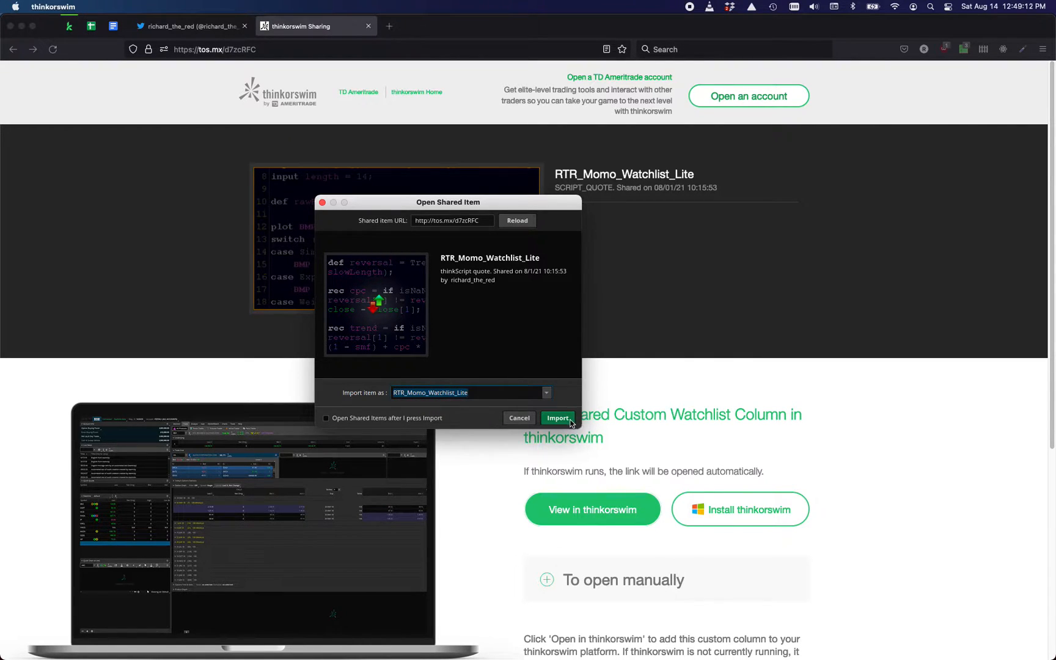
- Import RTR_Momo_Watchlist_Lite and bring up the 01 Gainers watchlist column options
left_click(559, 417)
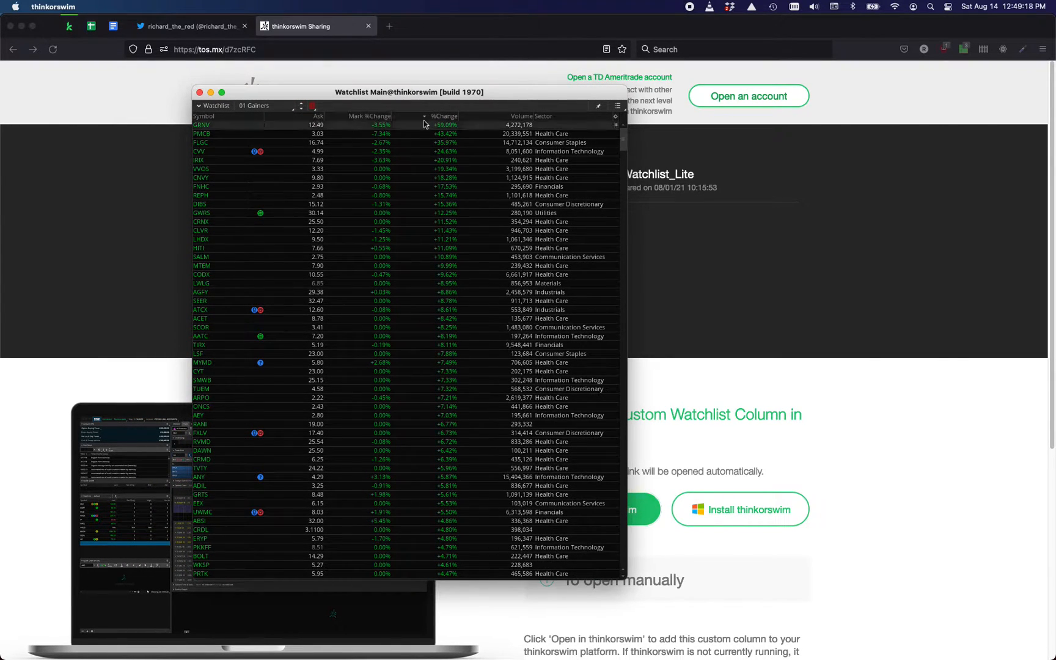
mouse_move(616, 120)
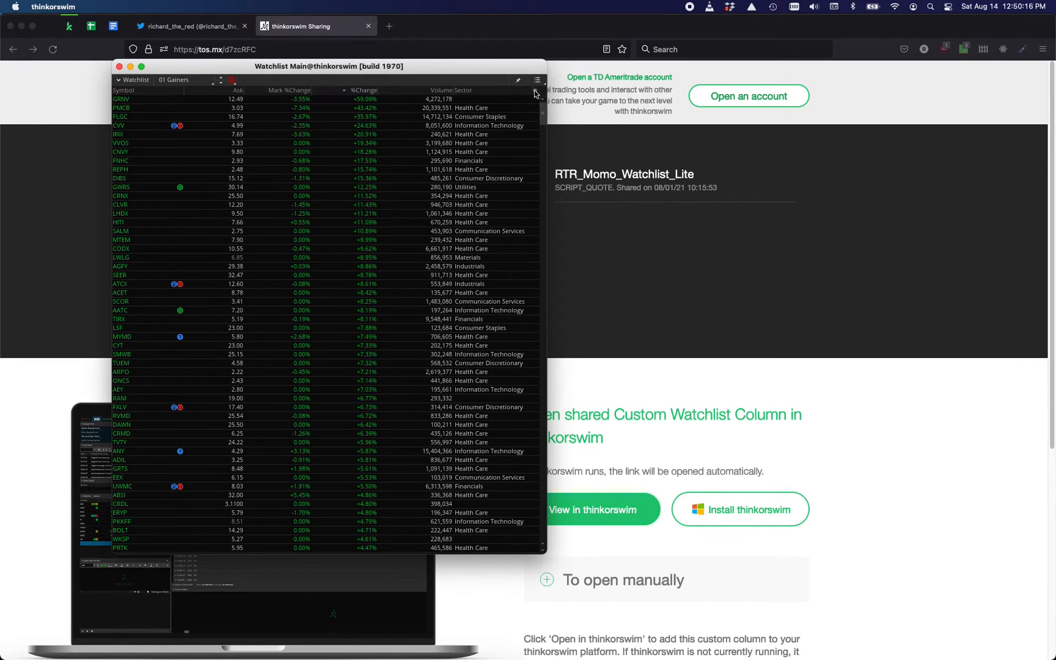
left_click(537, 90)
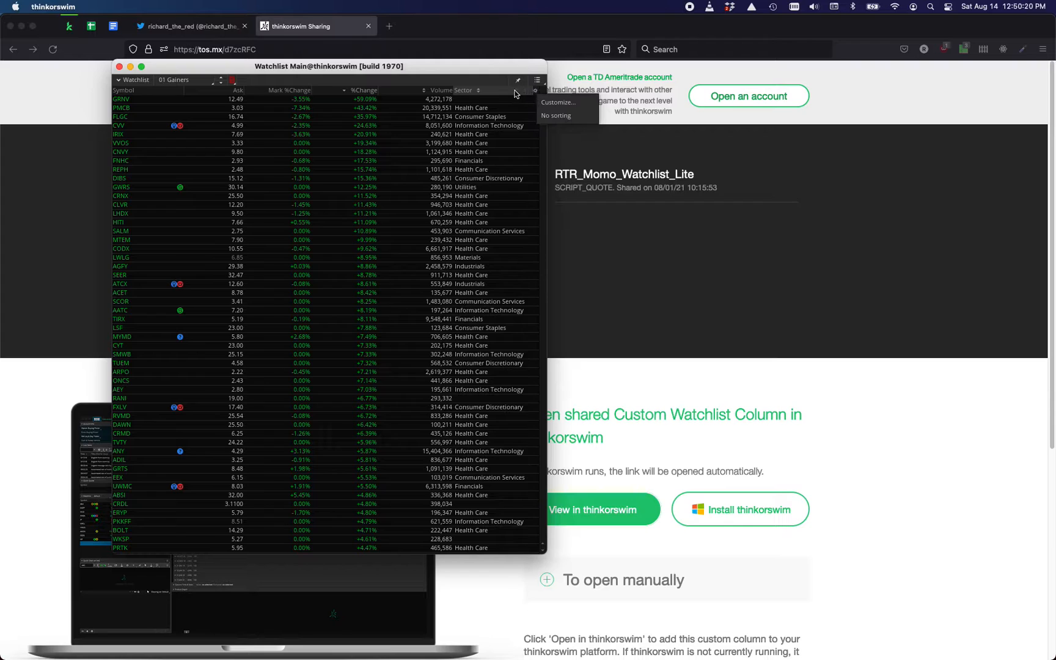
- Add RTR_Momo_Watchlist_Lite to the column set and move it above Volume
left_click(557, 101)
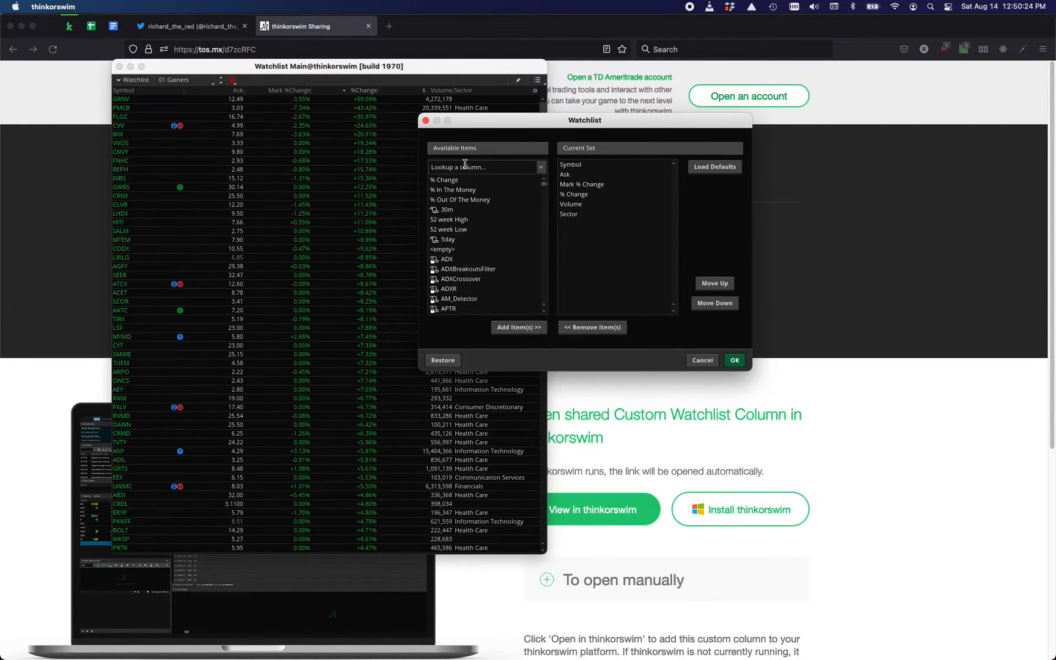
type("momo")
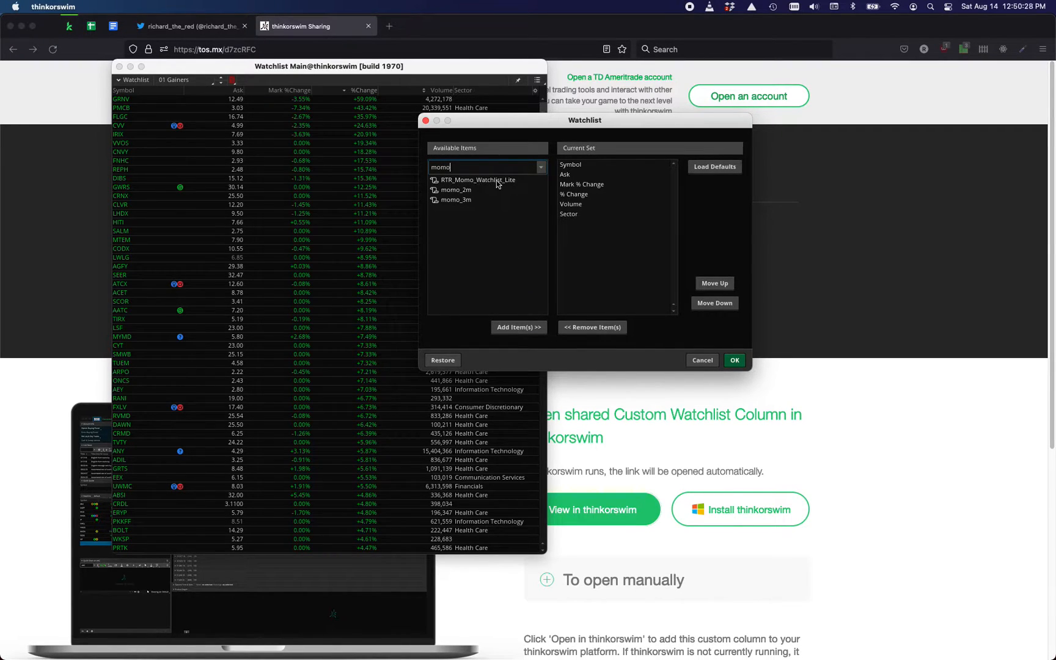
left_click(477, 179)
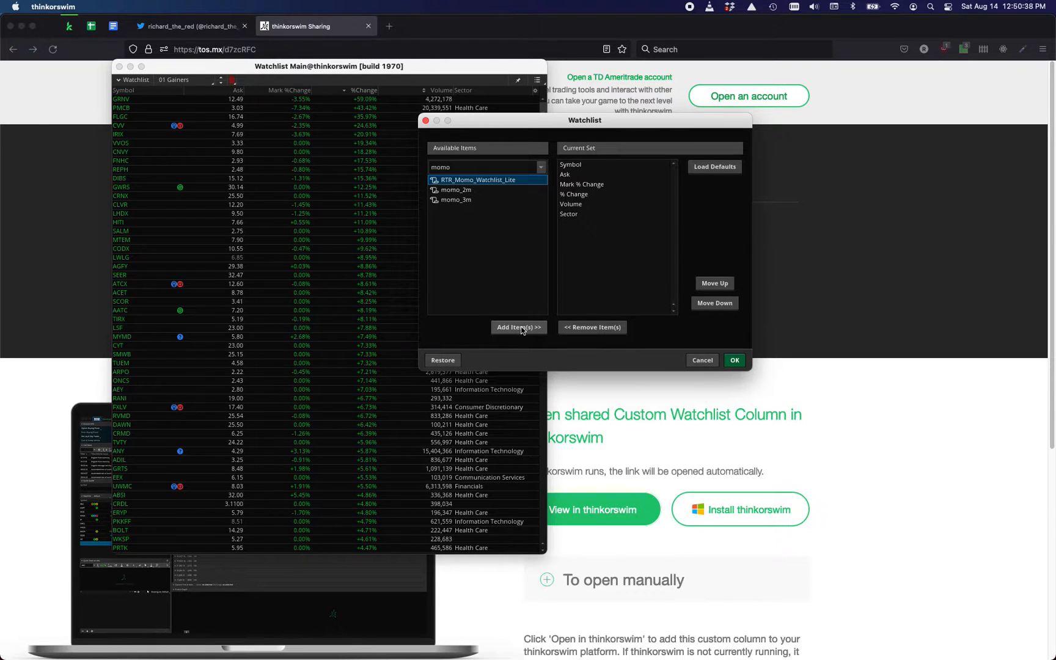
mouse_move(554, 310)
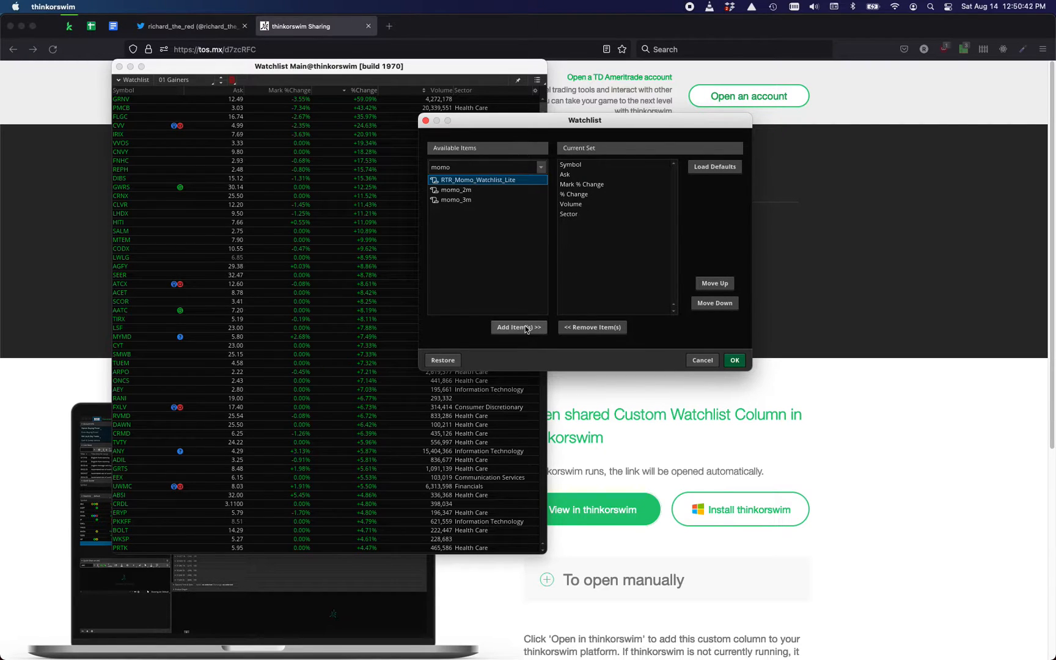
left_click(519, 328)
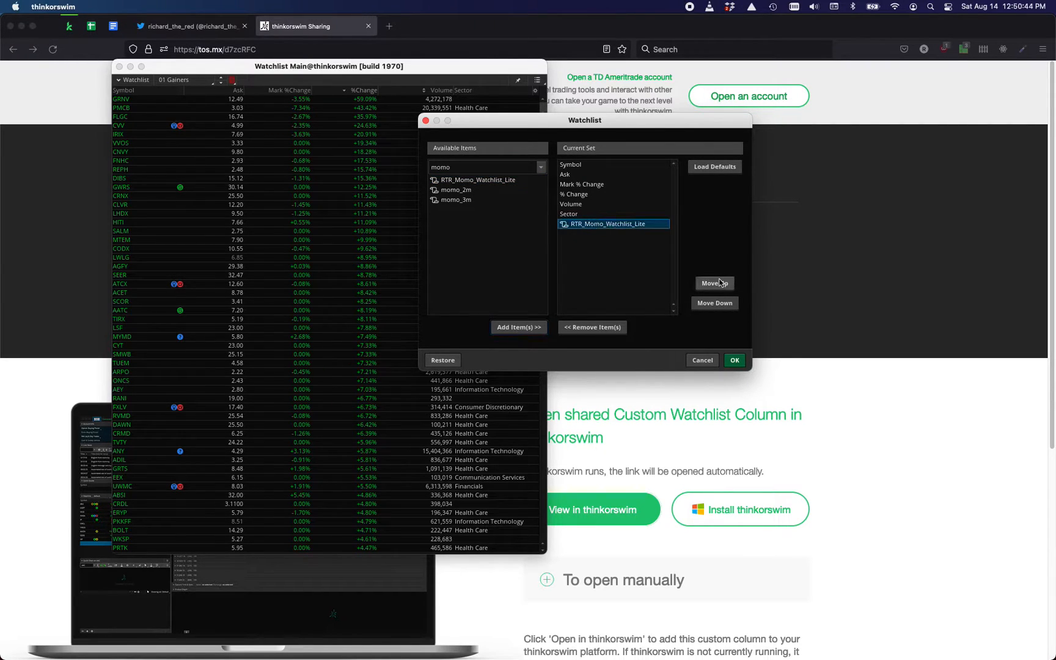
left_click(713, 283)
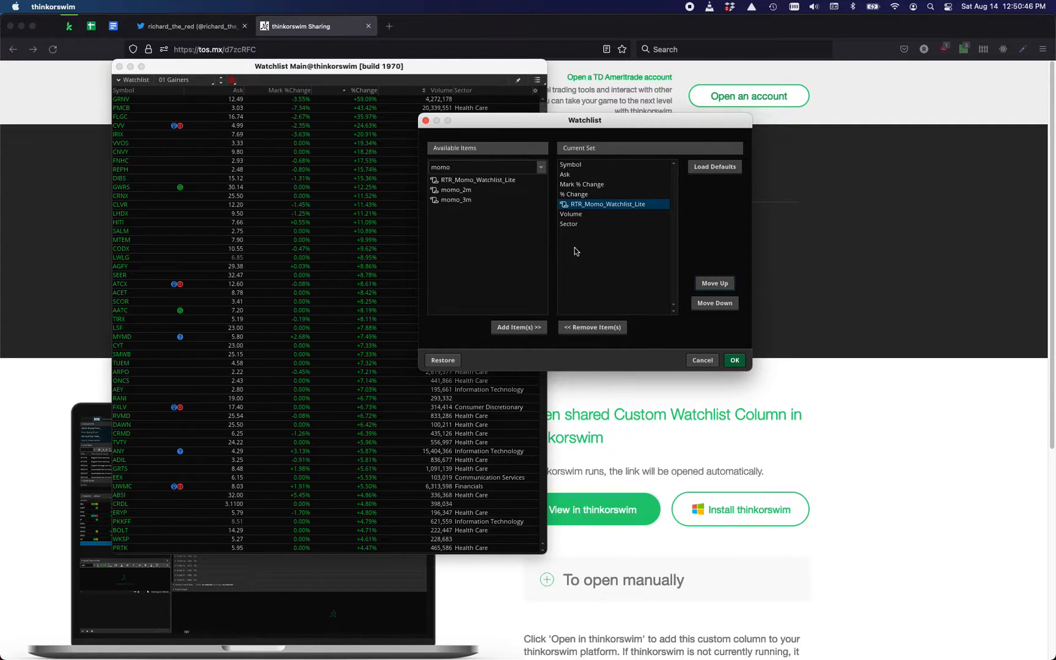
mouse_move(727, 349)
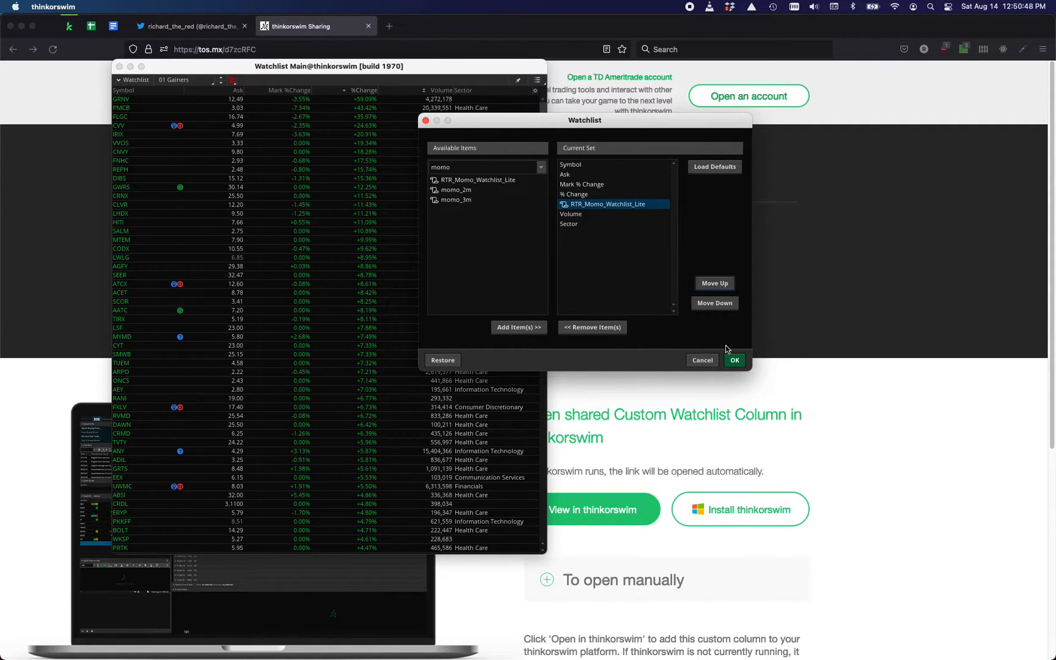
- Apply the new column set so the RTR_Momo column calculates for every symbol
left_click(733, 359)
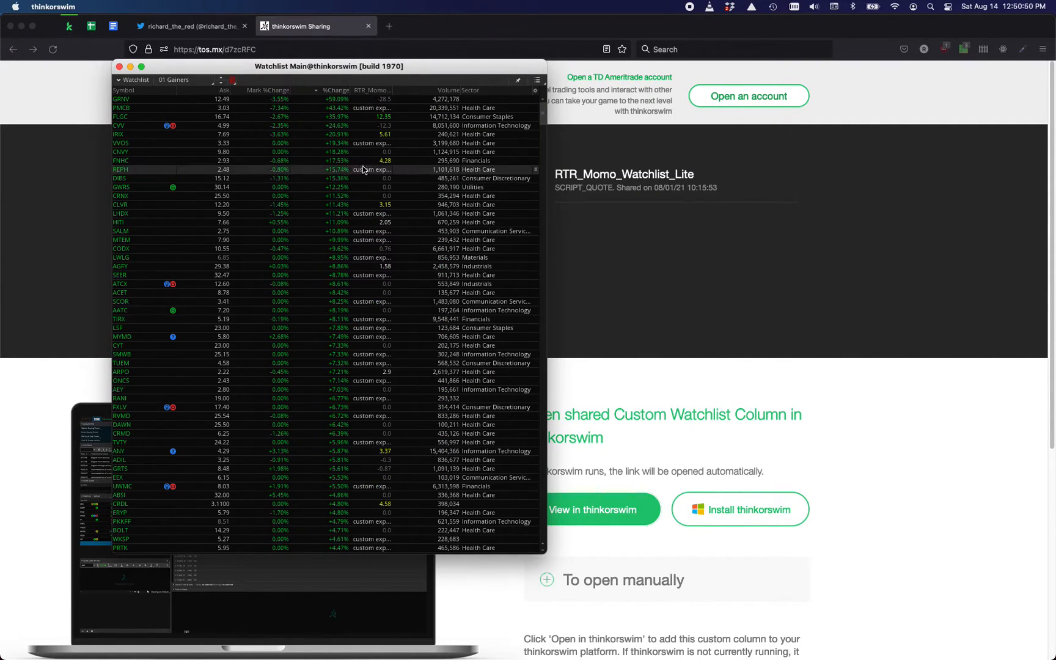
mouse_move(378, 468)
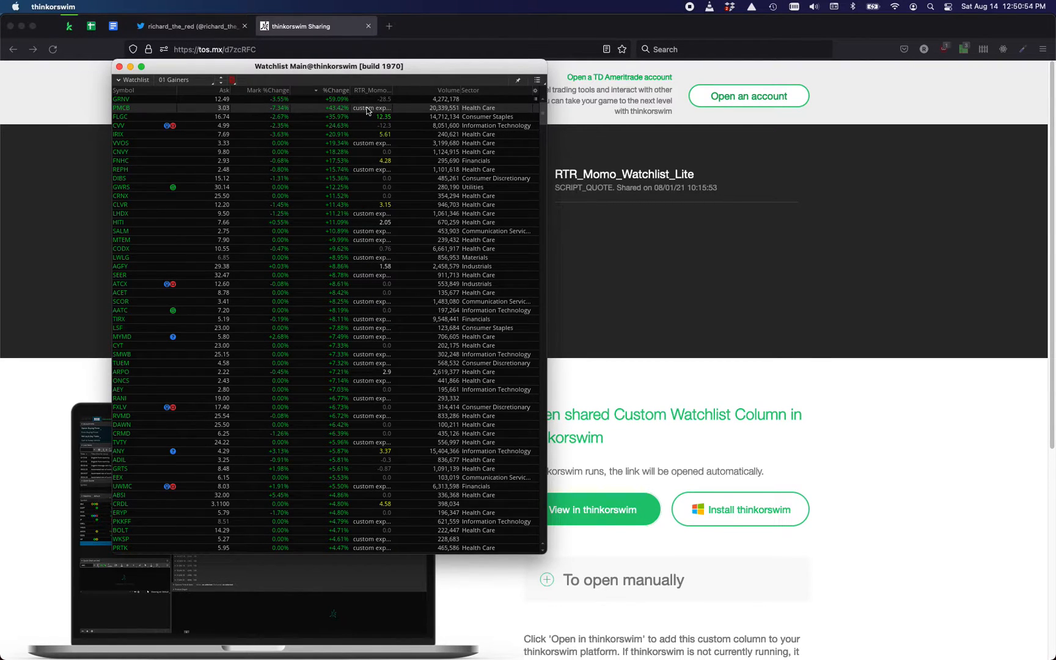
mouse_move(369, 110)
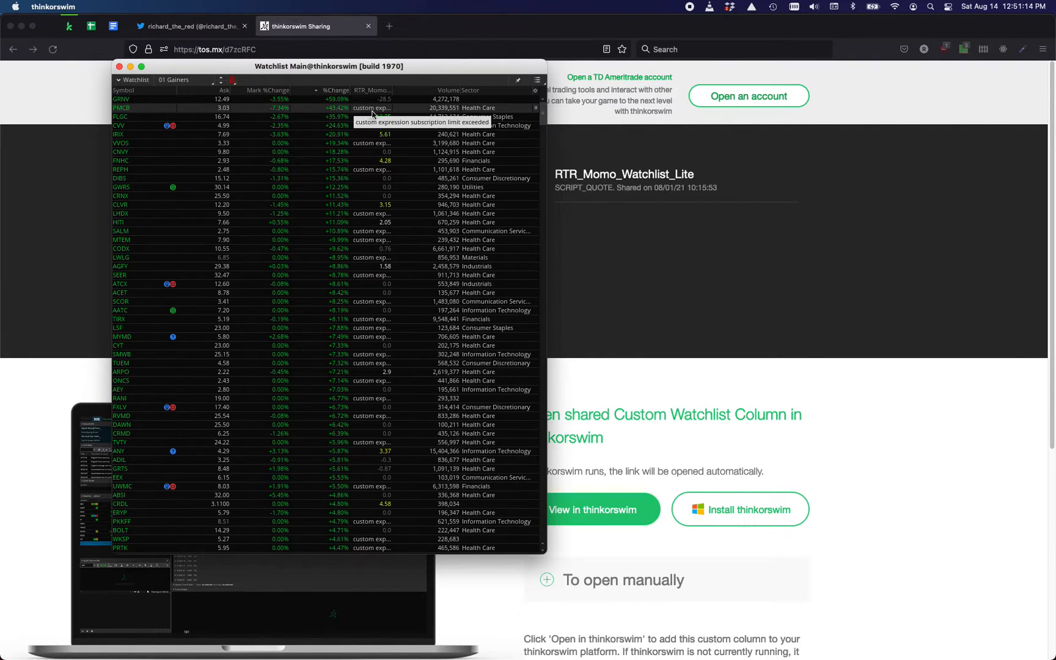
mouse_move(377, 145)
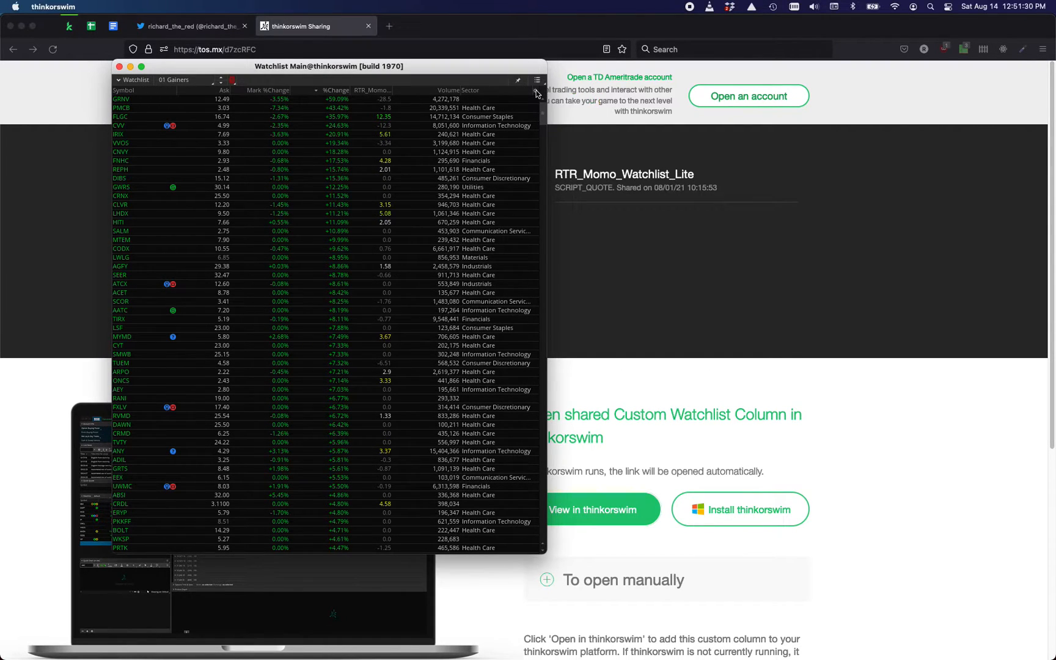
left_click(535, 91)
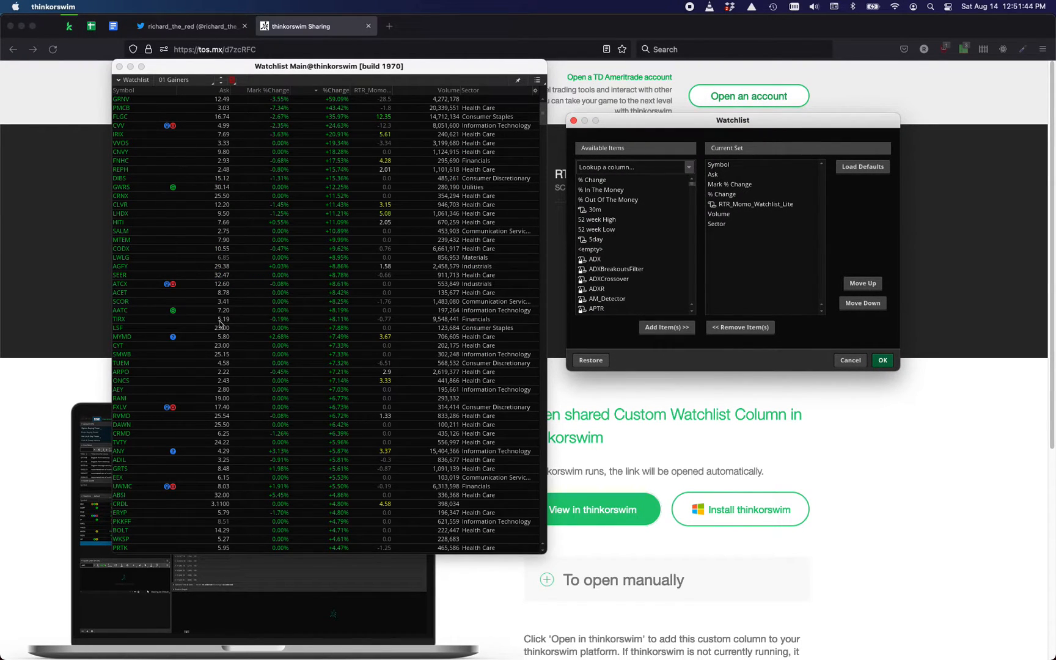
mouse_move(429, 282)
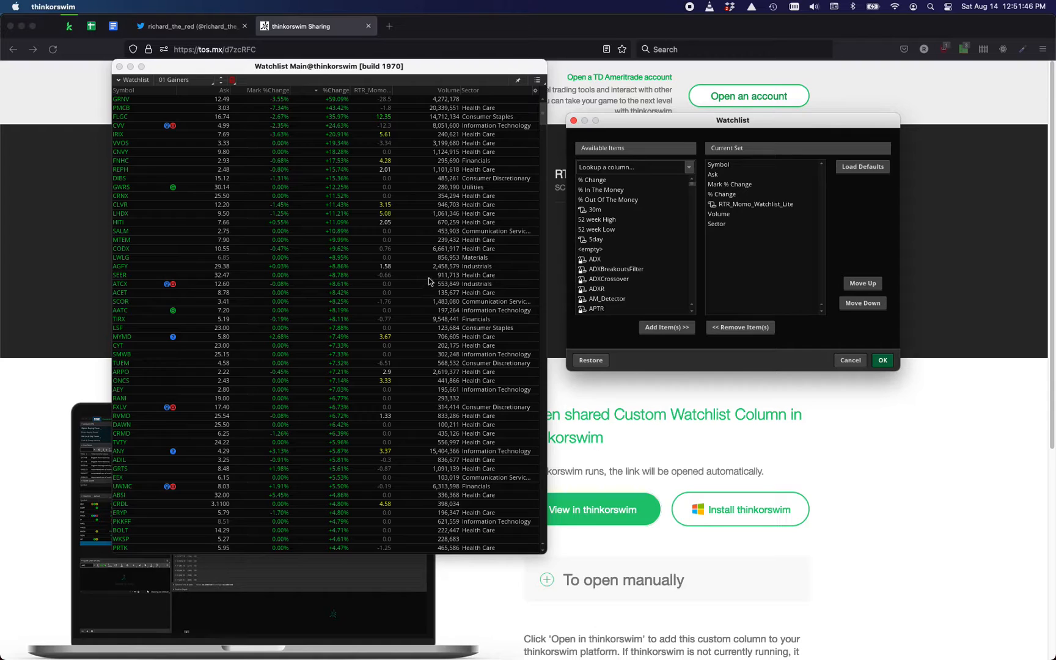
mouse_move(716, 212)
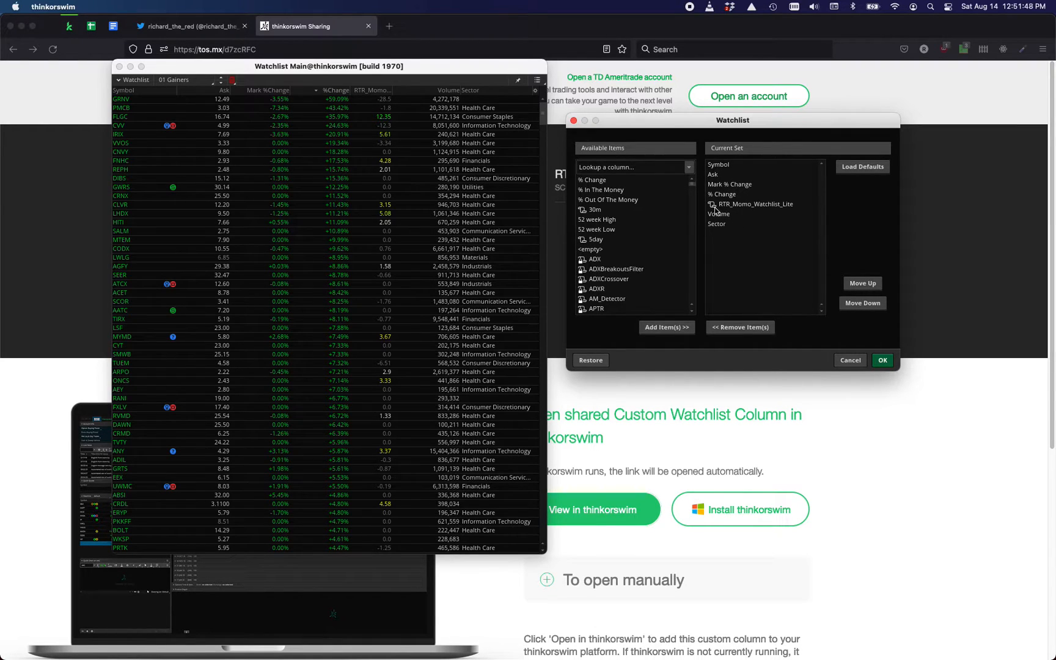
mouse_move(754, 172)
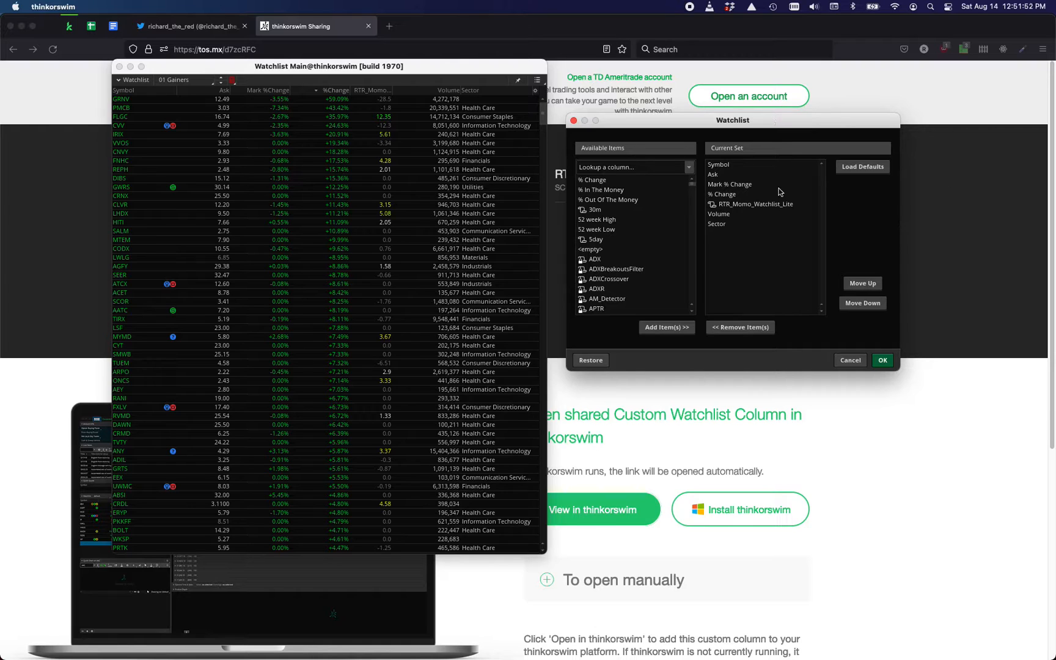
mouse_move(284, 409)
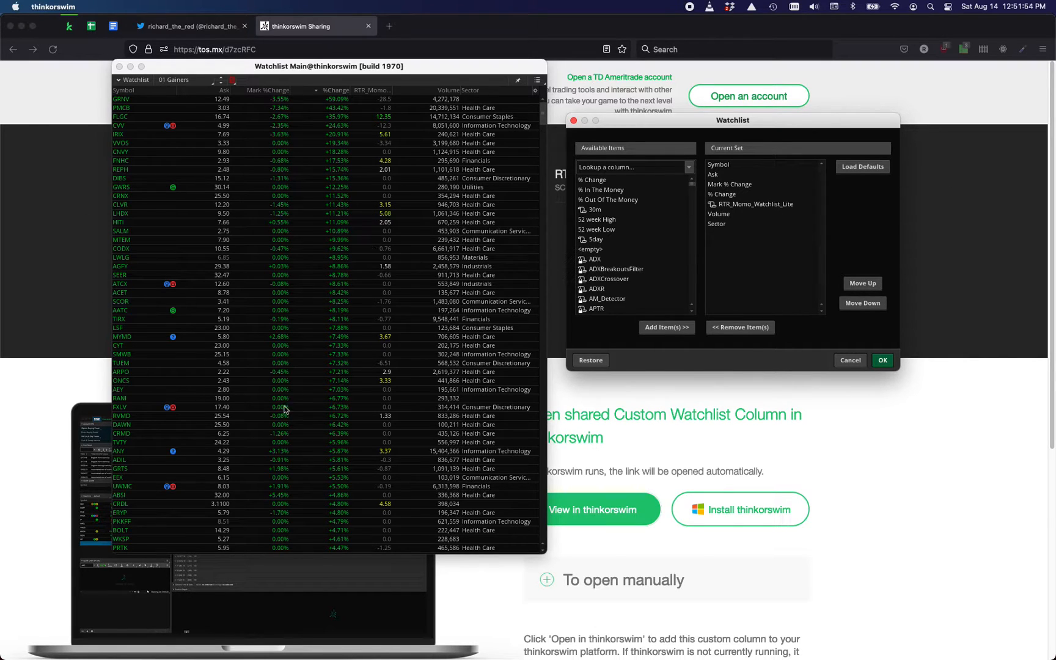
mouse_move(336, 392)
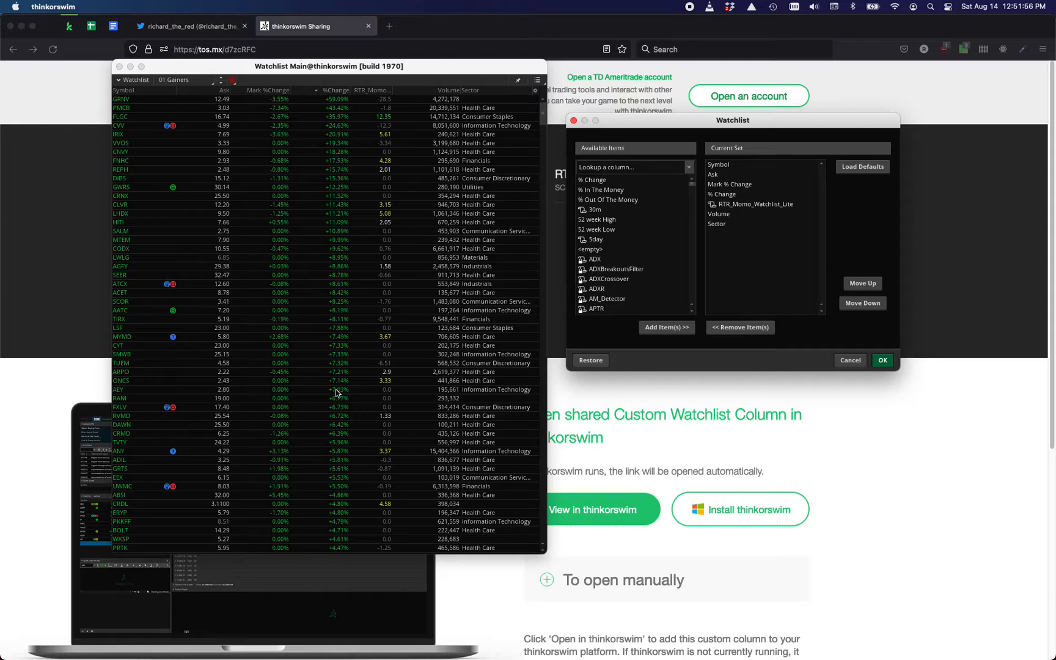
mouse_move(718, 213)
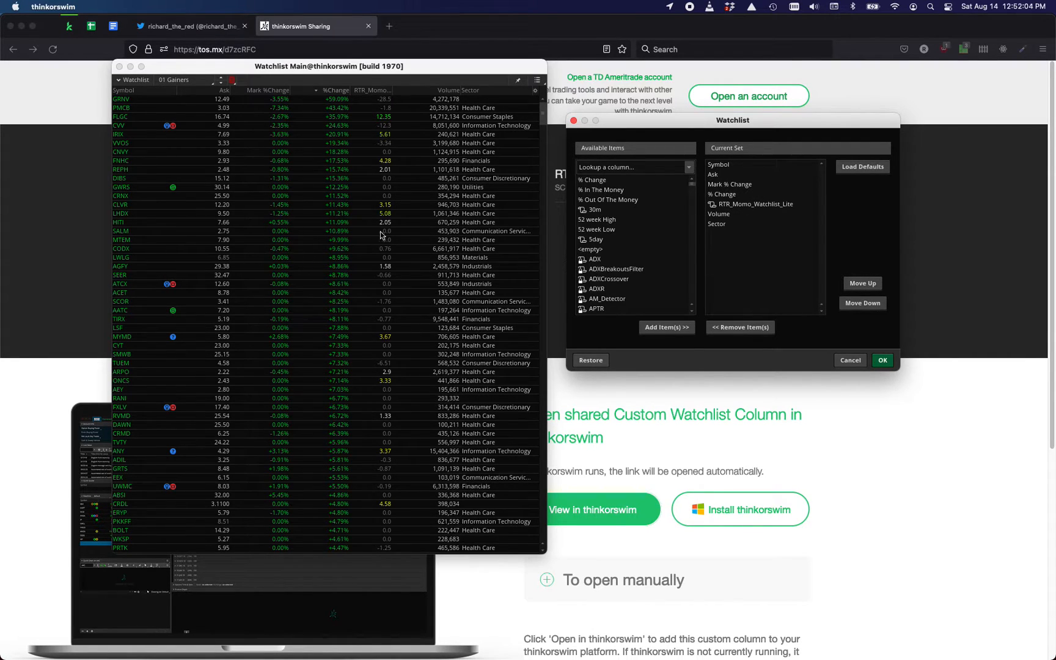
mouse_move(739, 211)
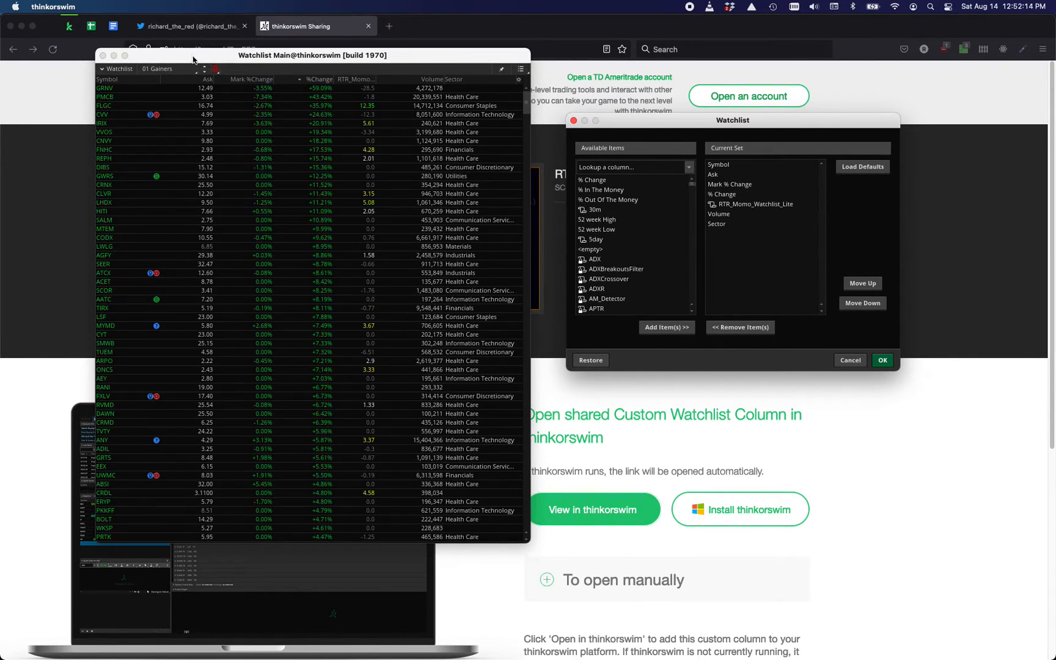
mouse_move(284, 103)
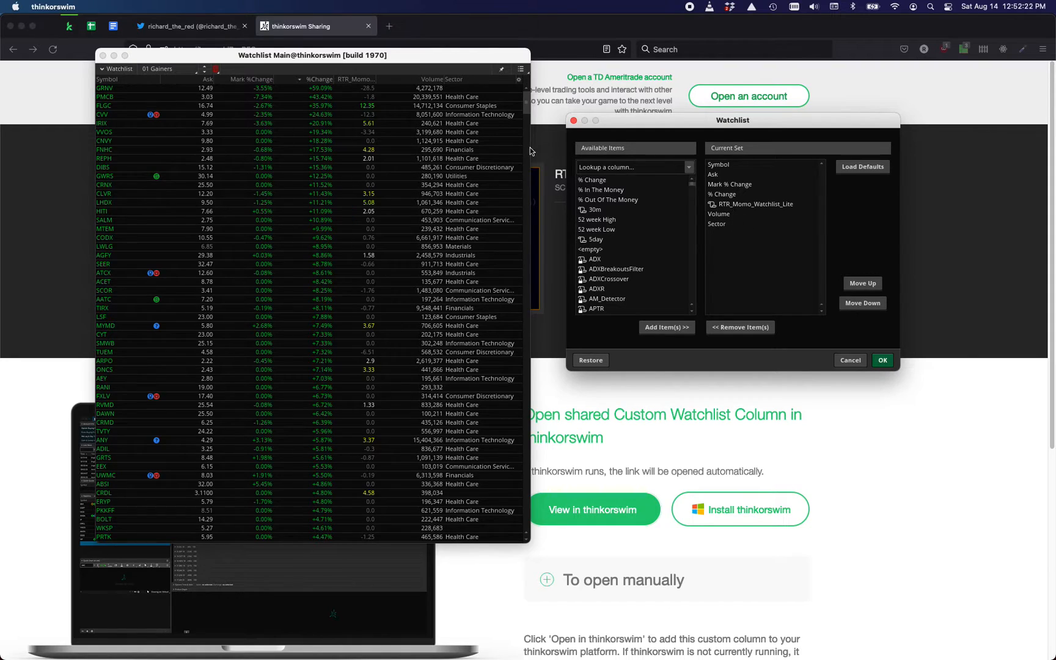
mouse_move(779, 410)
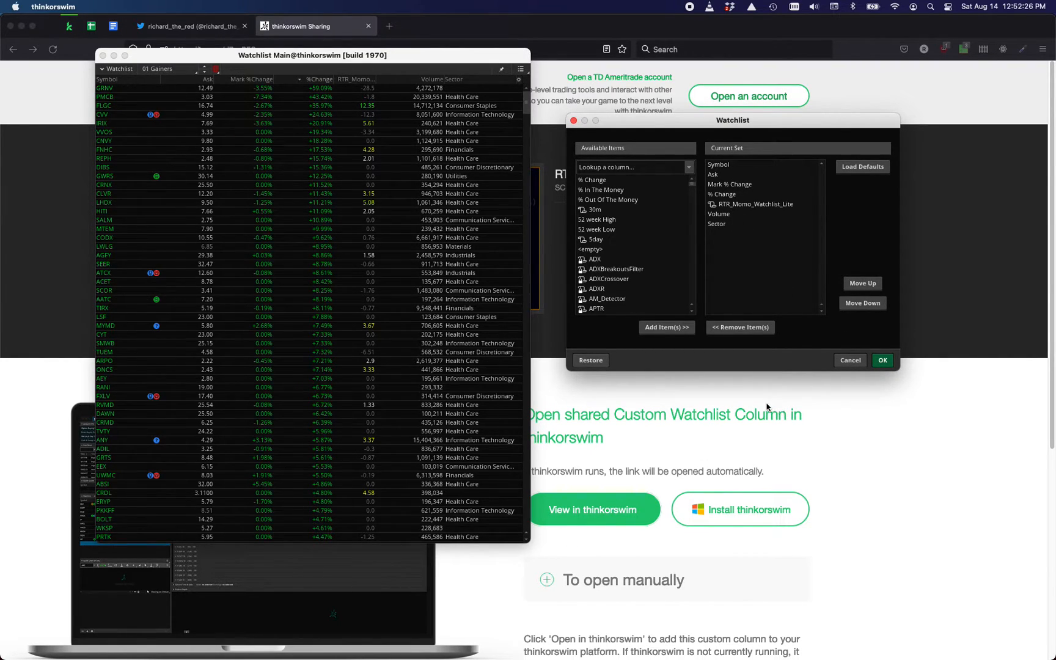
mouse_move(726, 248)
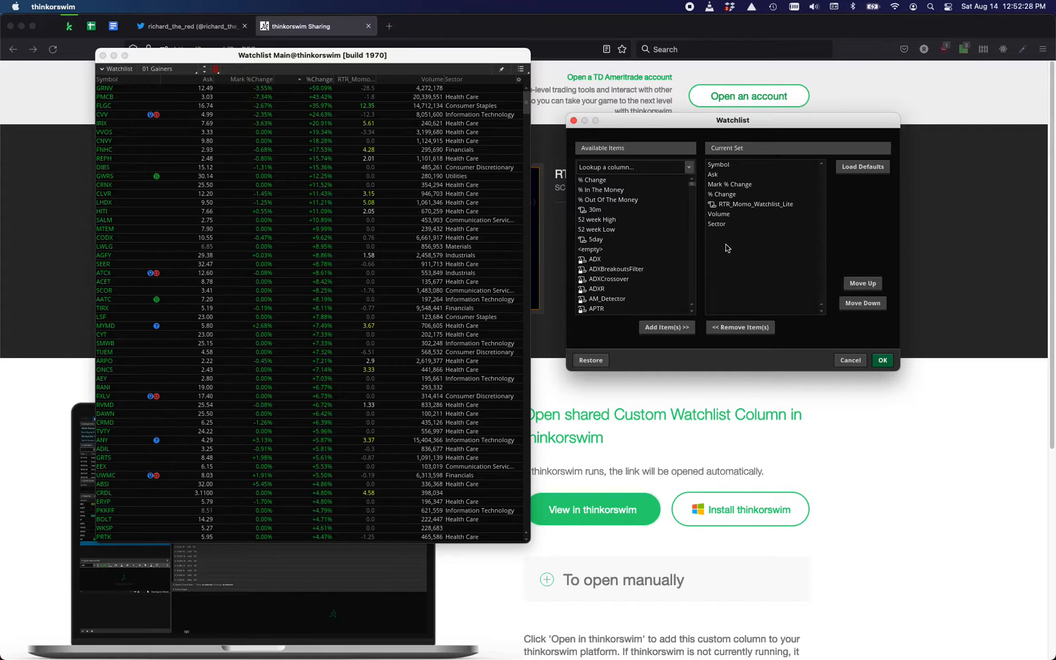
mouse_move(716, 207)
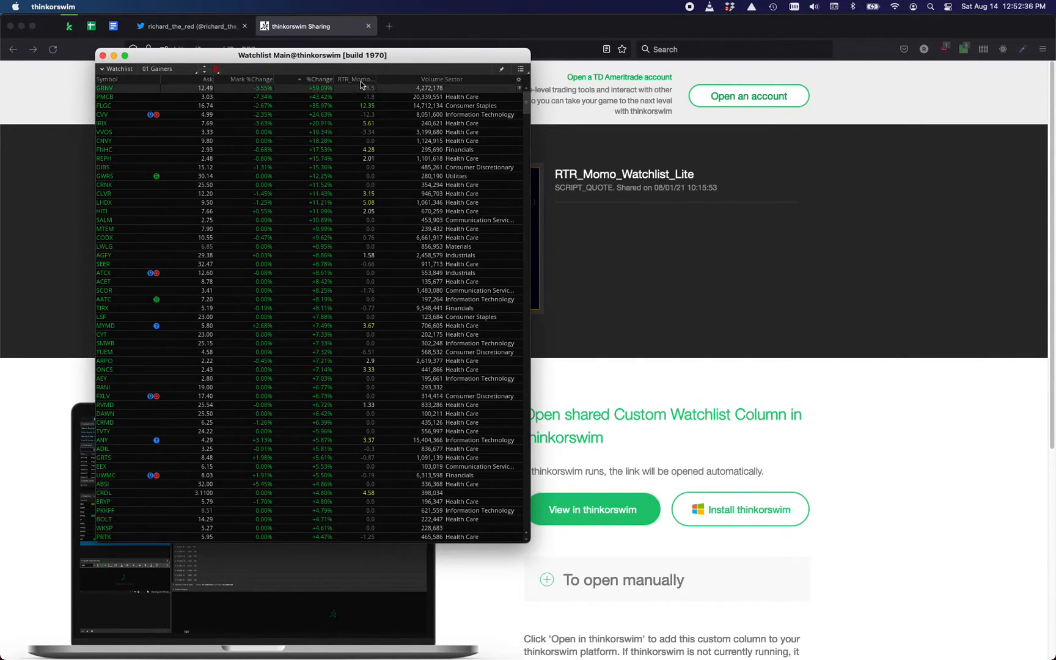
- Cycle the RTR_Momo column header sort until values run highest first
left_click(355, 78)
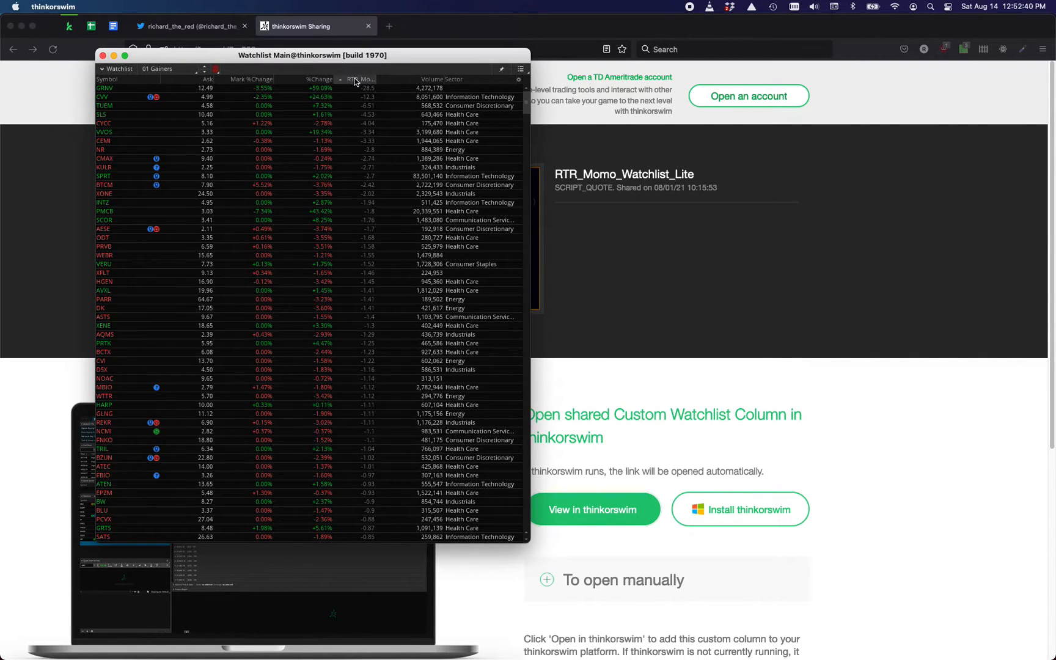
left_click(363, 79)
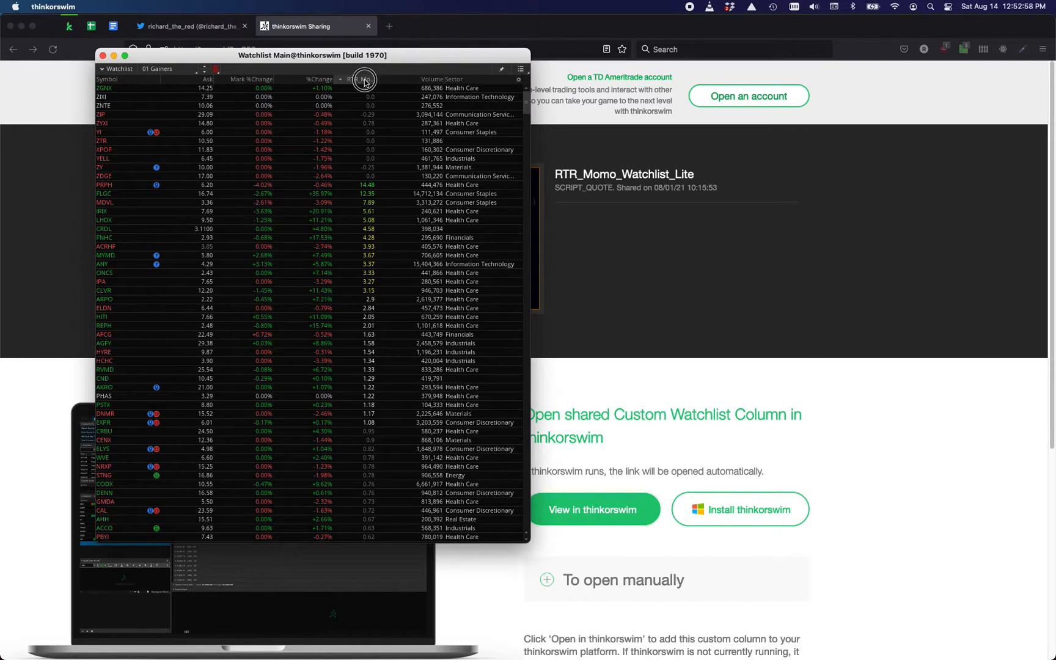
left_click(361, 78)
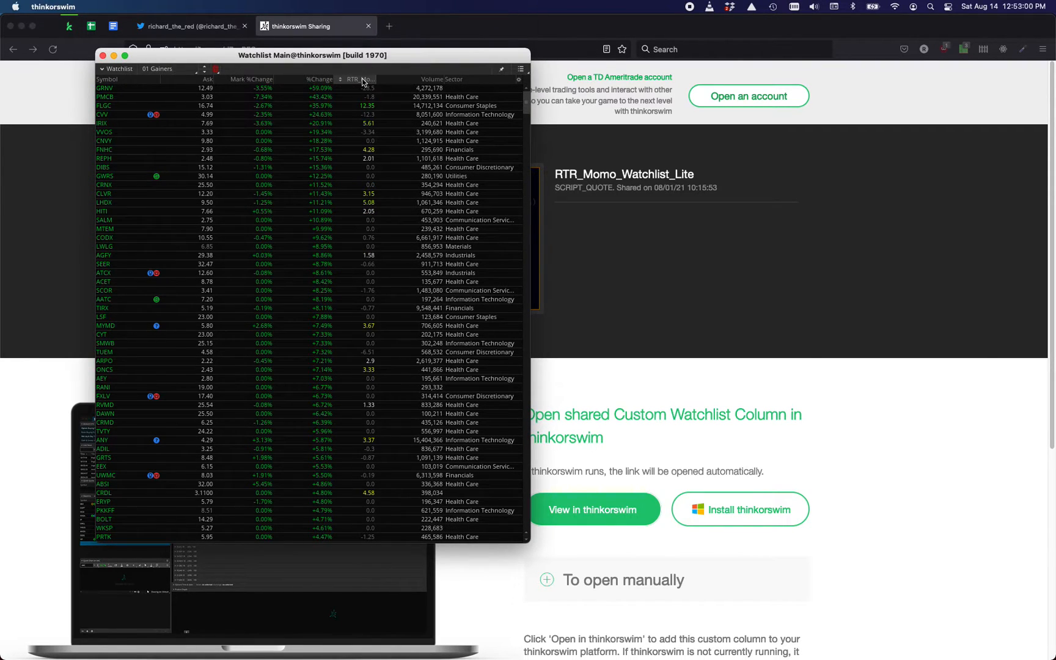
mouse_move(347, 81)
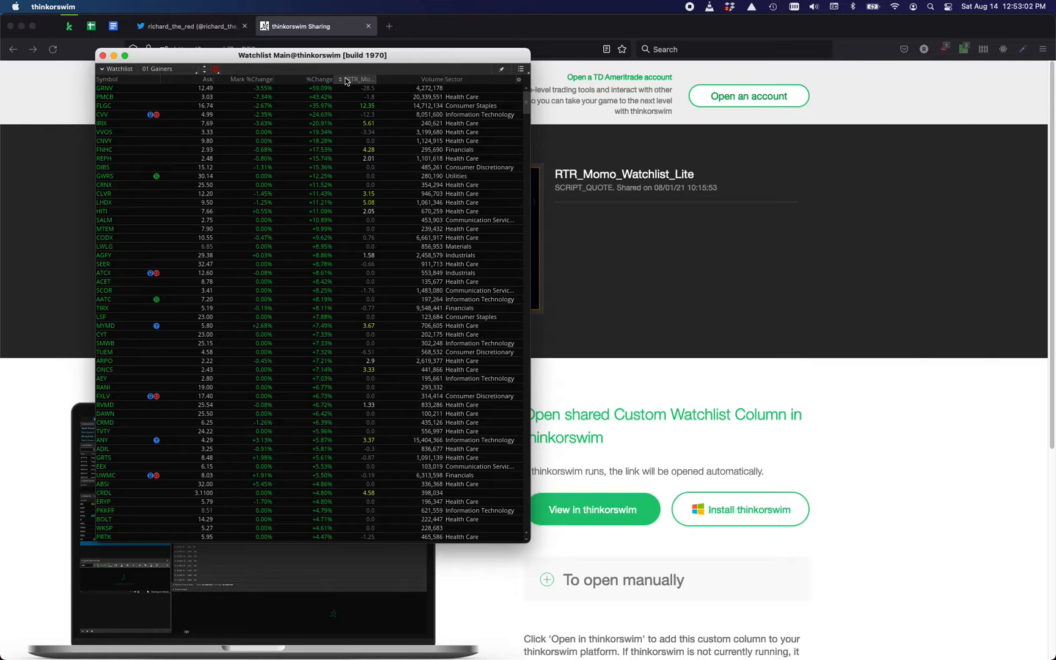
left_click(359, 79)
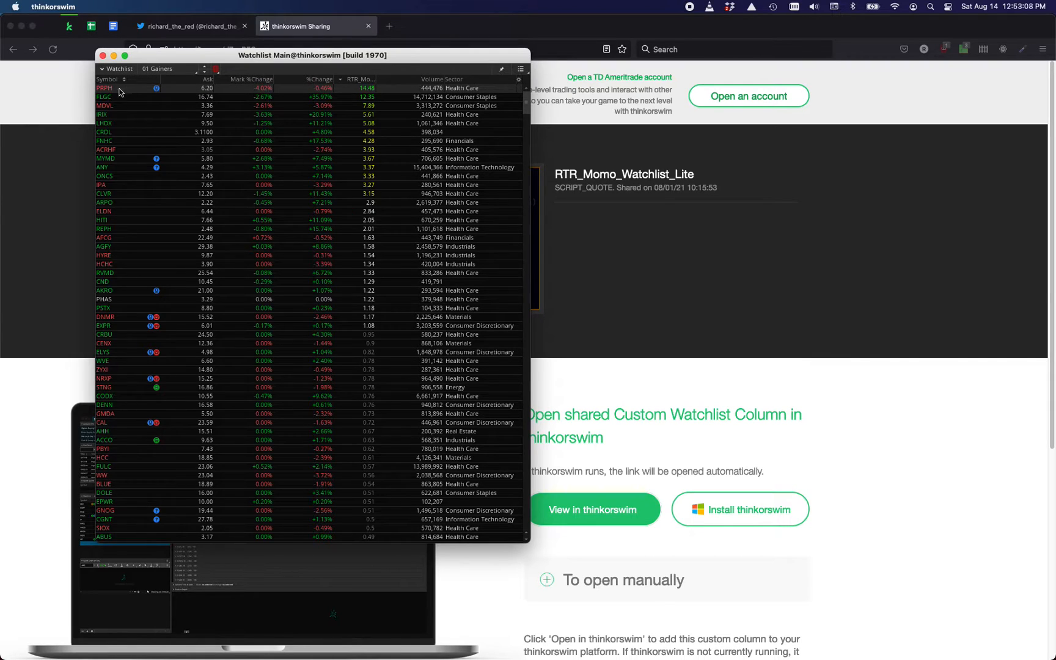
mouse_move(370, 88)
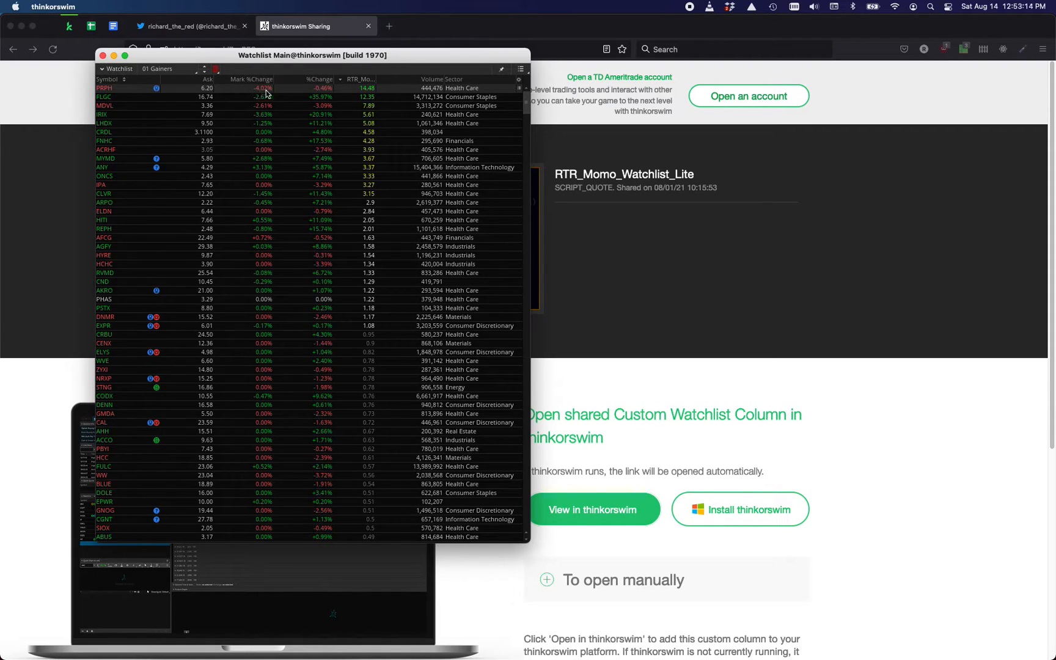
mouse_move(245, 92)
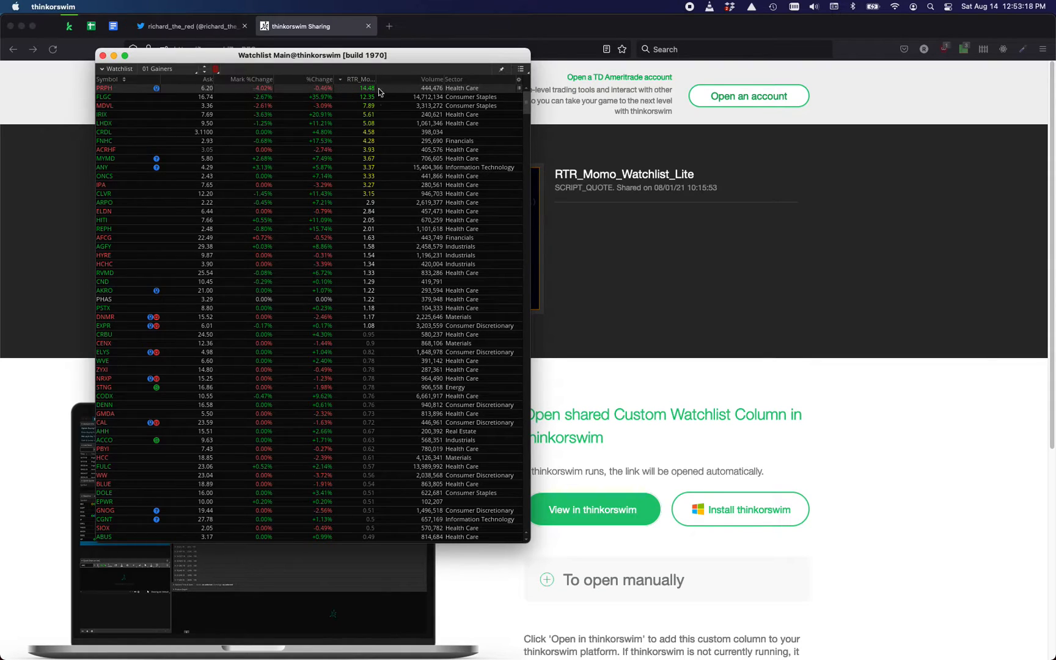
mouse_move(369, 92)
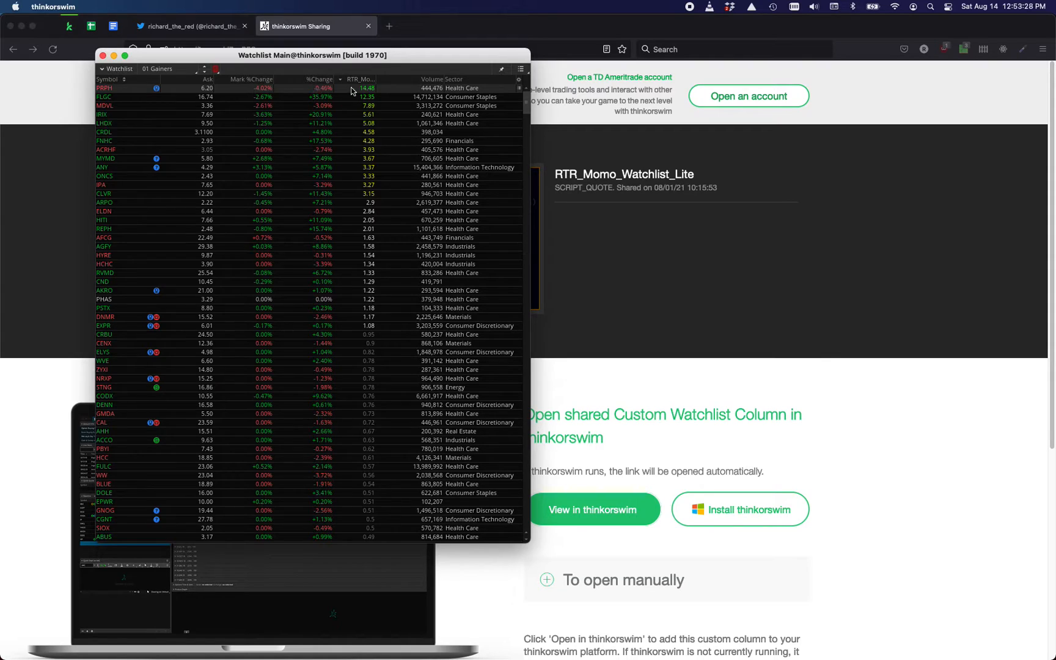
mouse_move(367, 92)
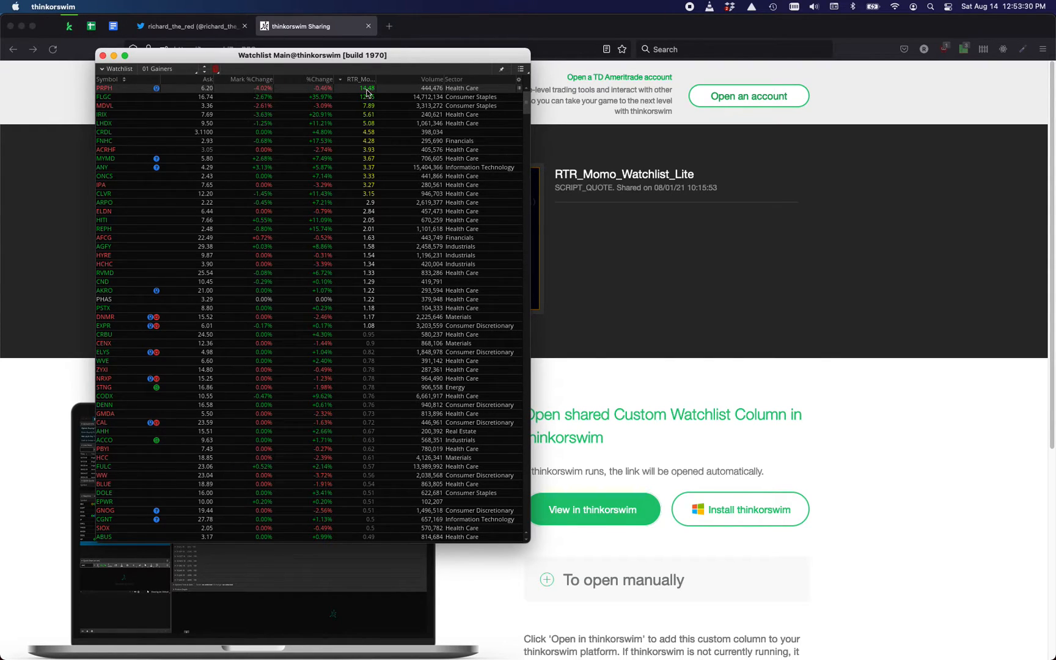
mouse_move(369, 90)
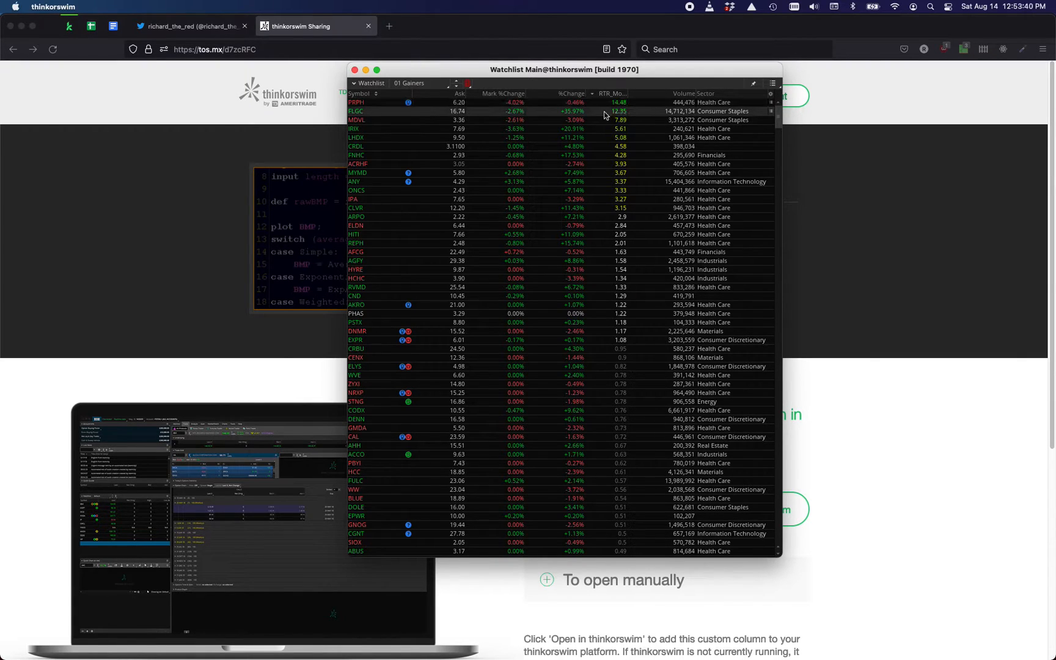
mouse_move(580, 134)
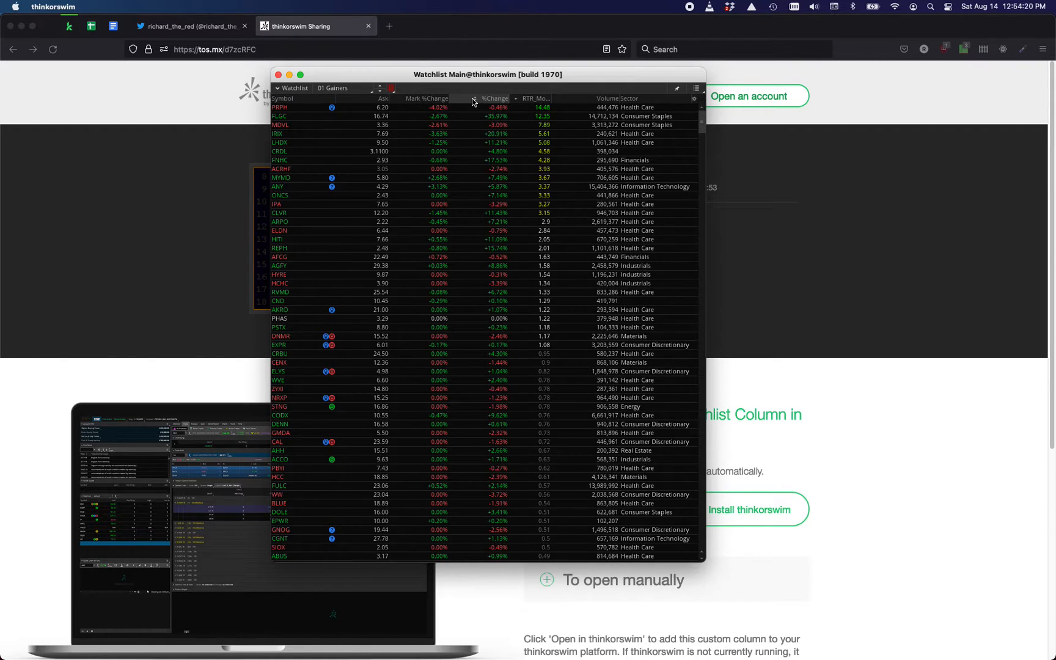
- Sort by % Change instead, then bring up the watchlist's column options menu
left_click(495, 99)
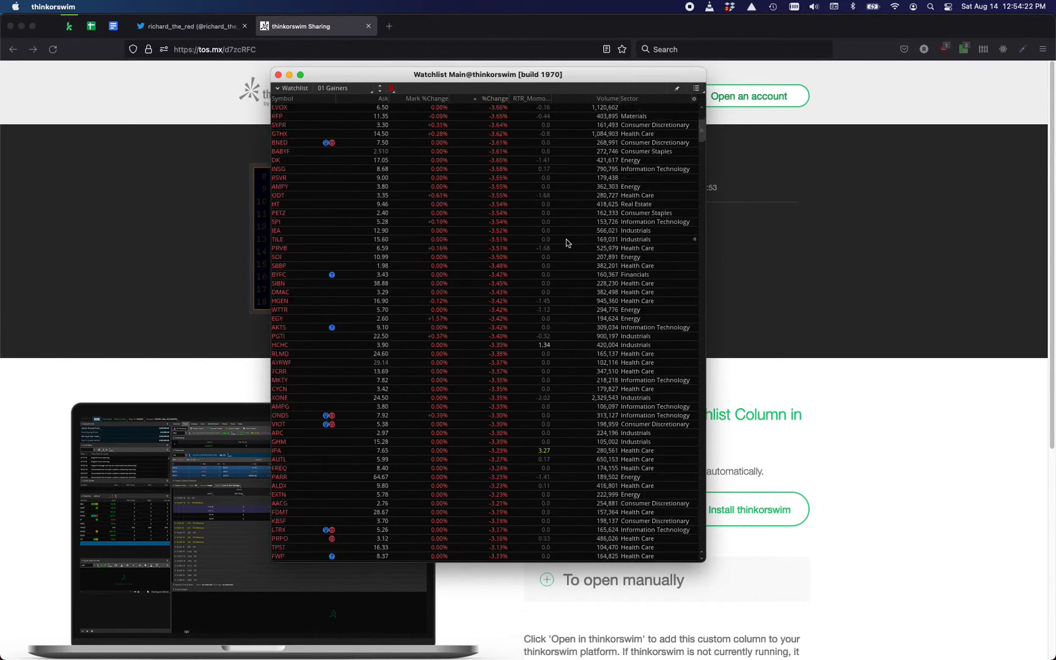
scroll("down", 3)
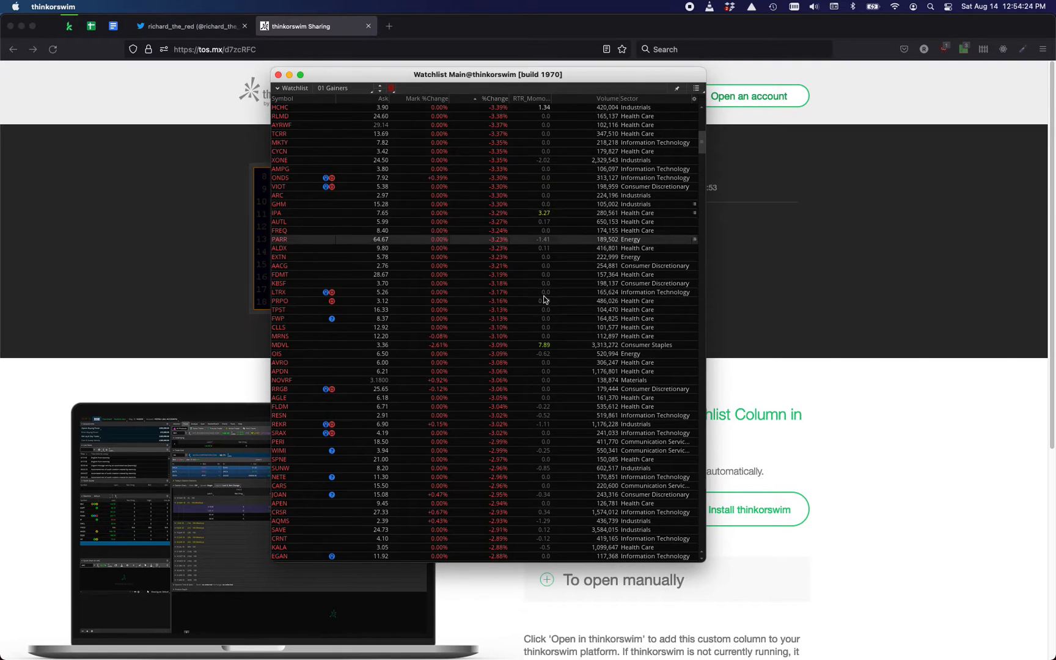
mouse_move(546, 345)
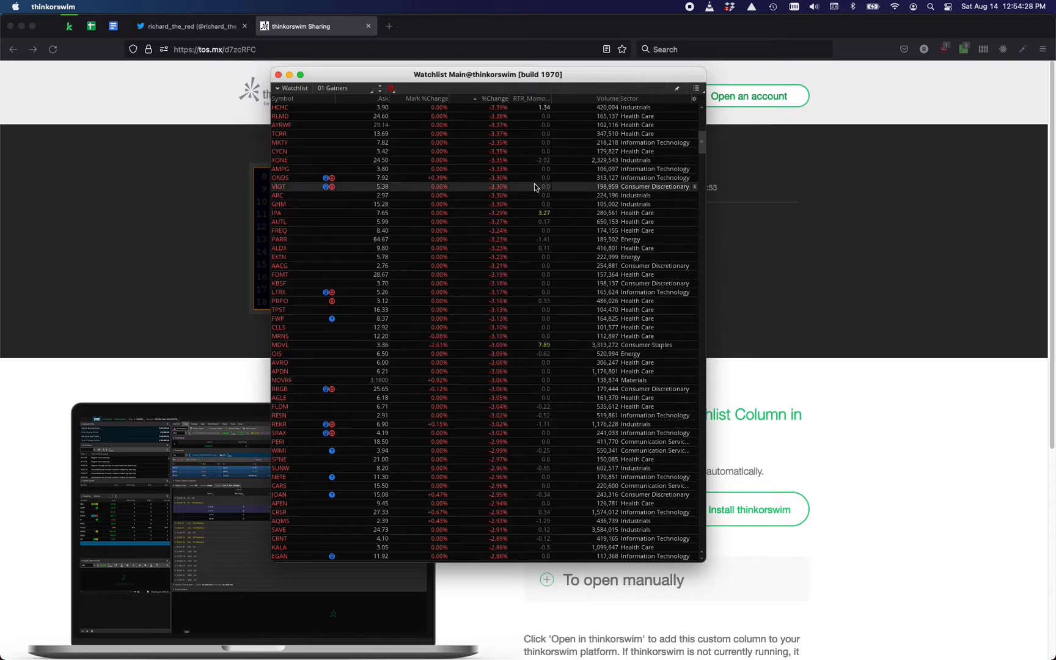
left_click(694, 99)
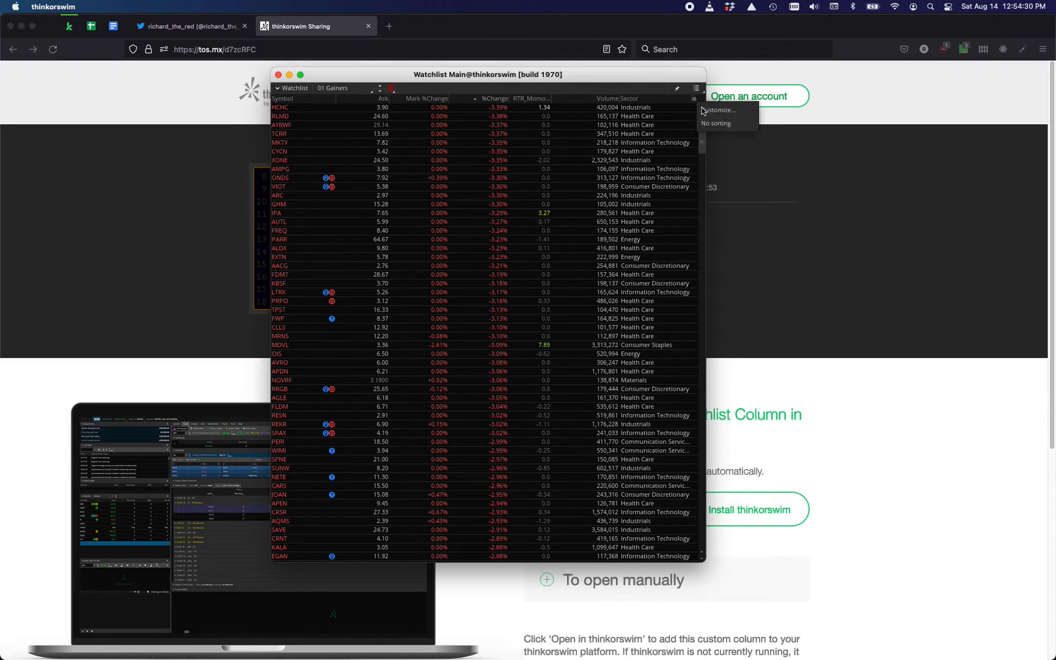
- Edit the RTR_Momo column formula and set its aggregation period to 1 Min
left_click(718, 110)
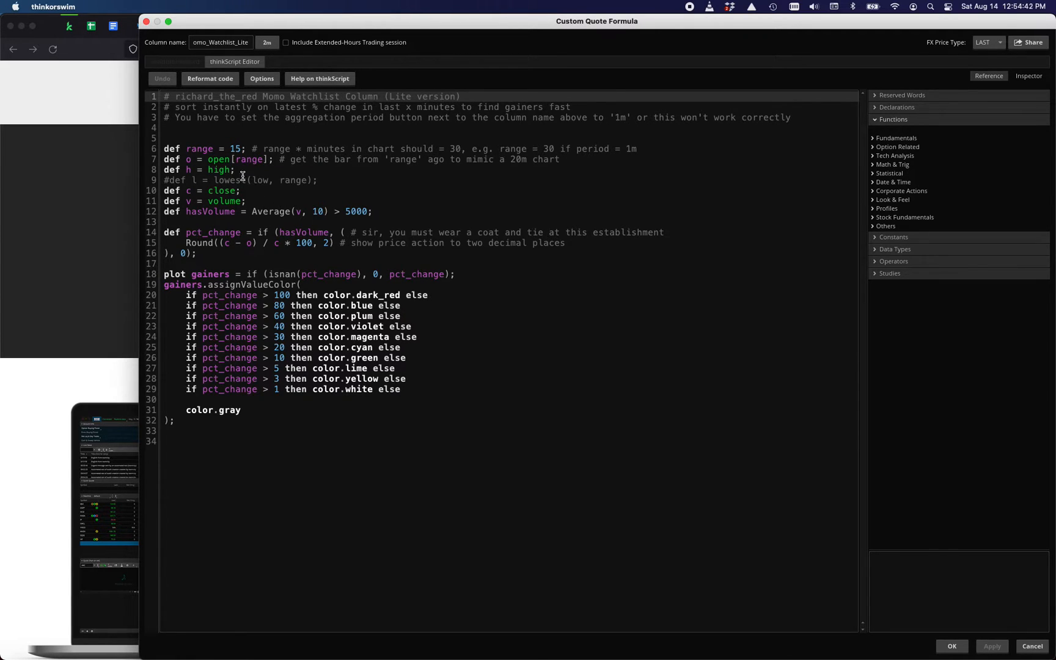
left_click(265, 42)
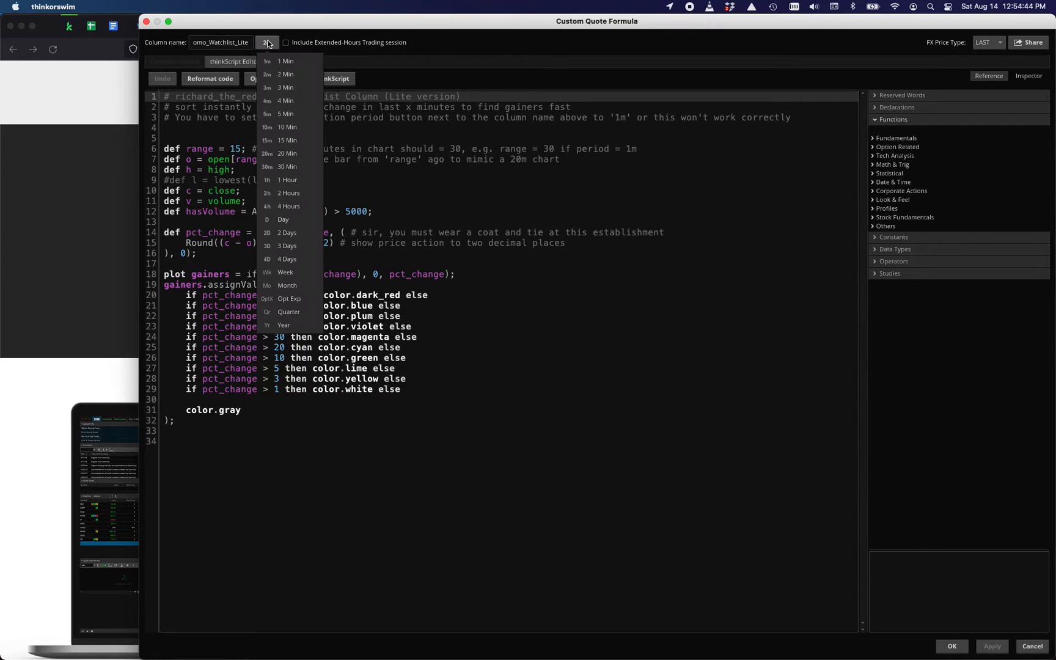
left_click(285, 87)
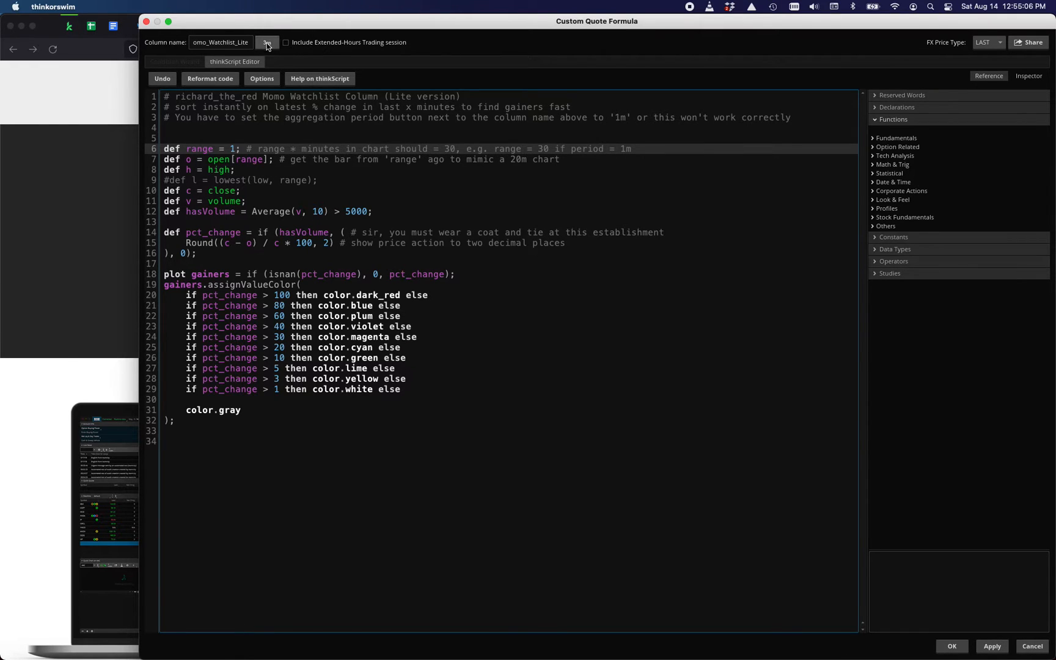
- Change the script's range value from 1 to 10 and highlight the pct_change uses
left_click(266, 42)
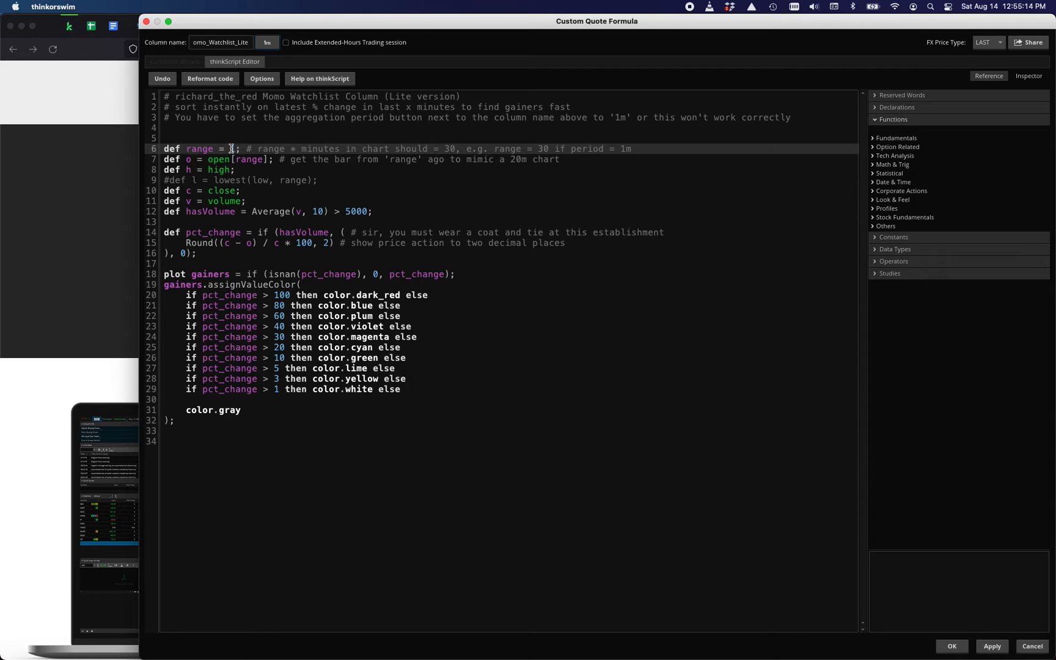
type("1")
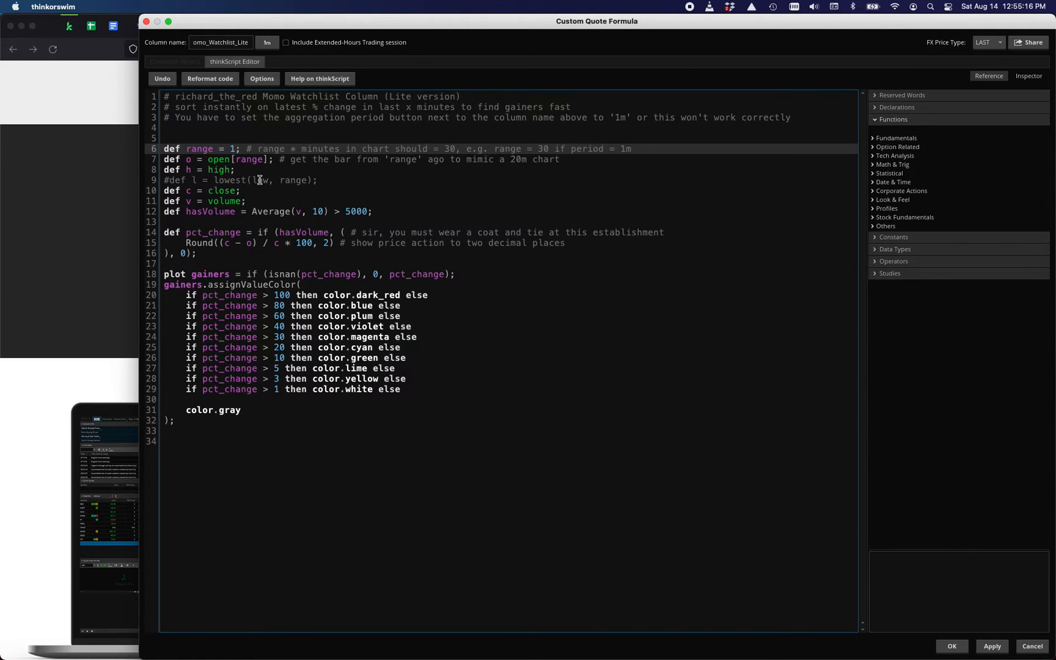
type("0")
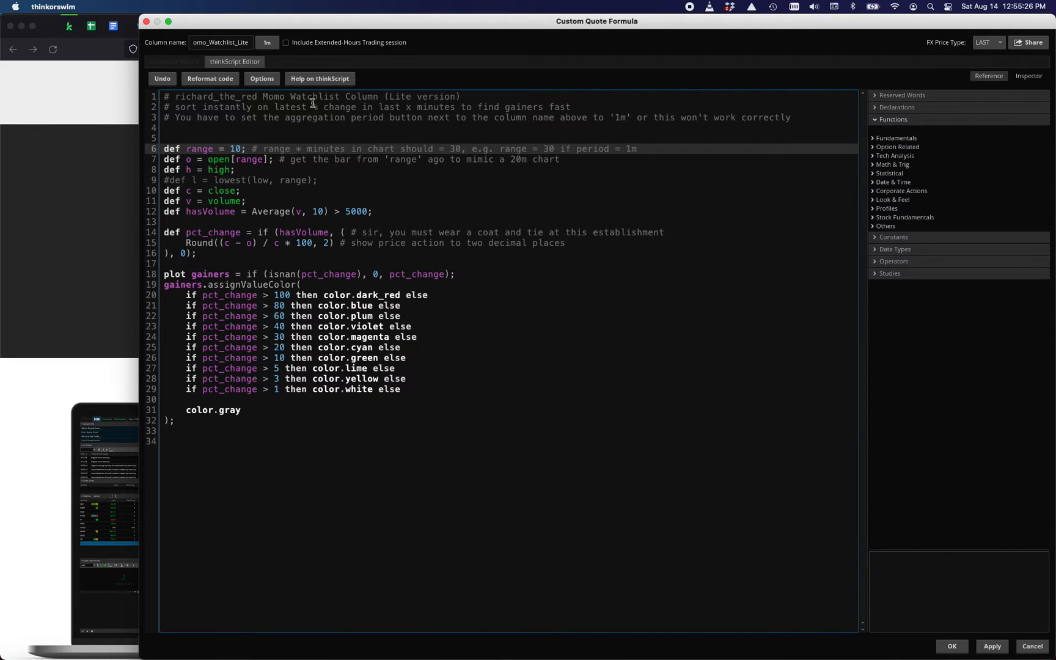
double_click(218, 160)
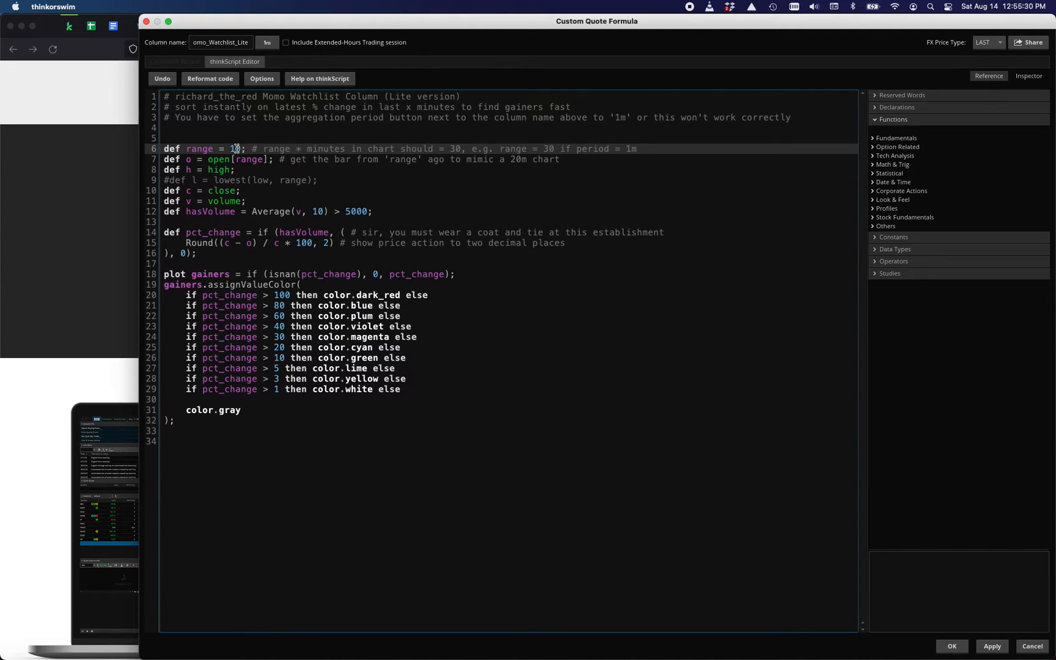
double_click(417, 275)
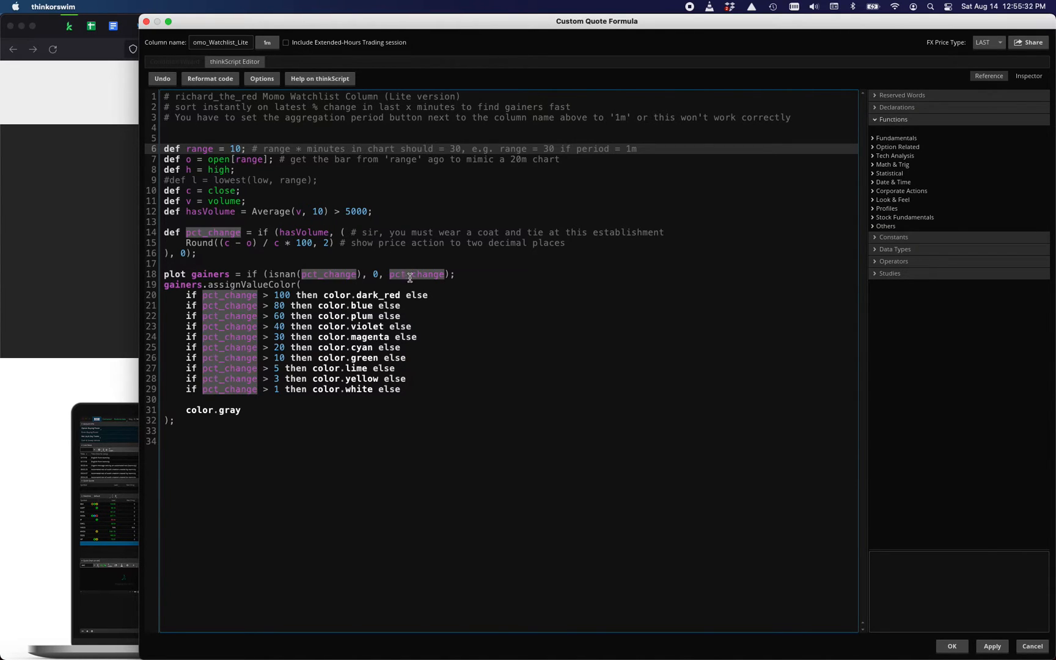
left_click(283, 58)
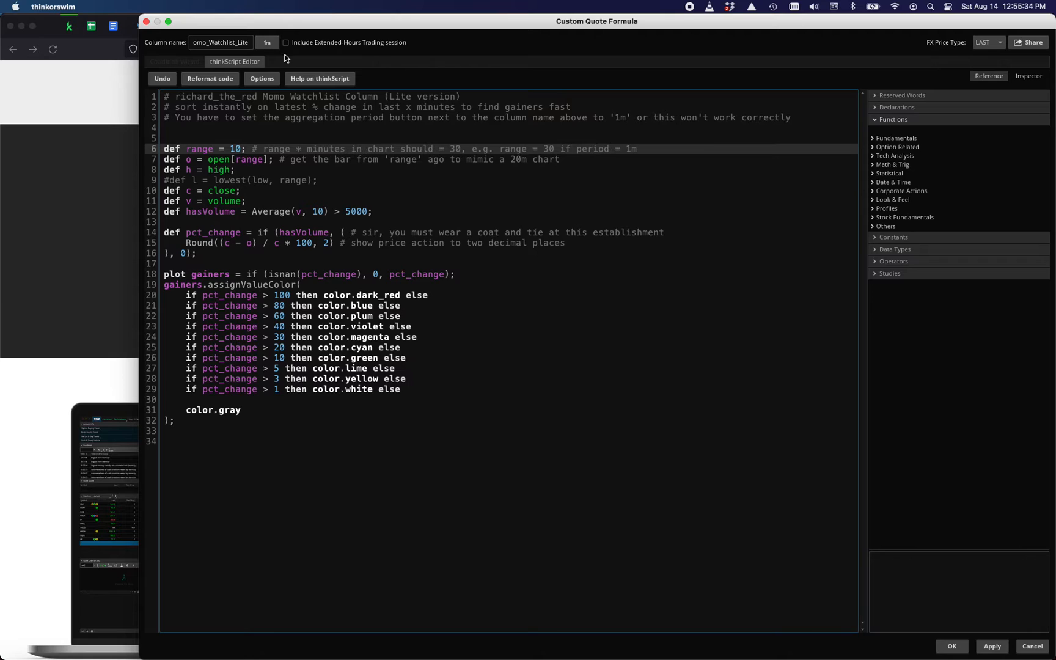
- Include extended-hours trading and set aggregation to 3 Min, range staying 10
left_click(285, 41)
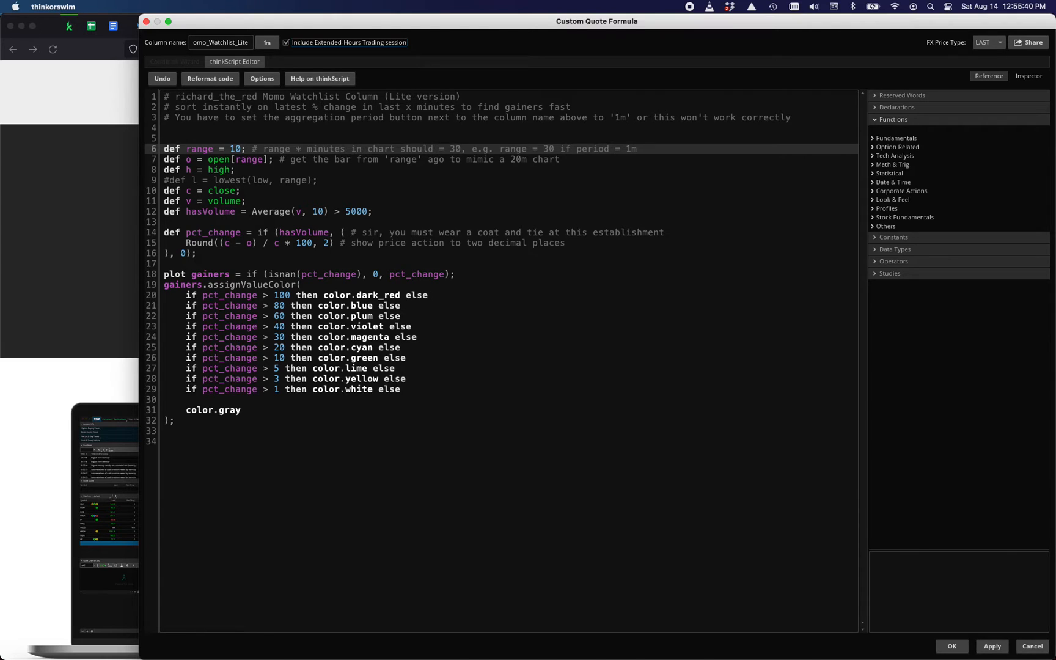
left_click(266, 41)
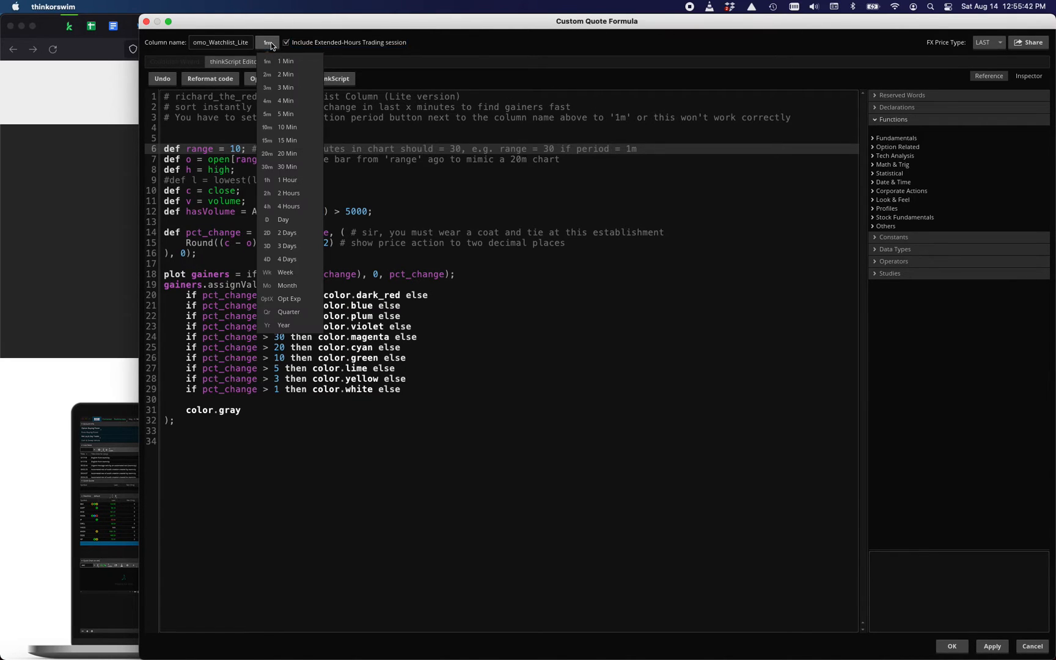
left_click(286, 87)
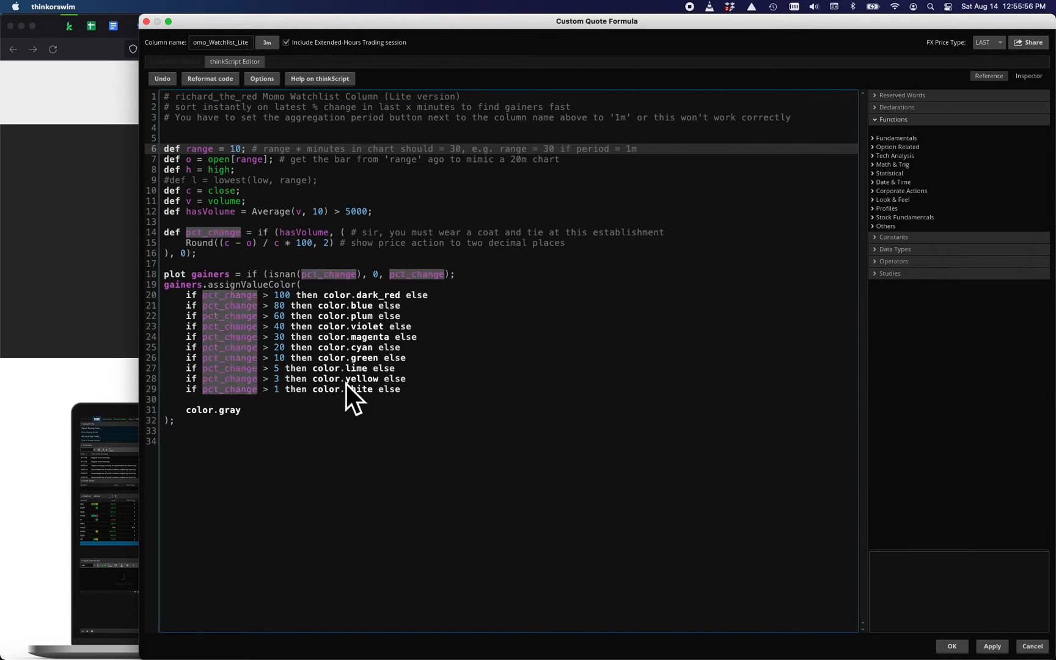
left_click(278, 199)
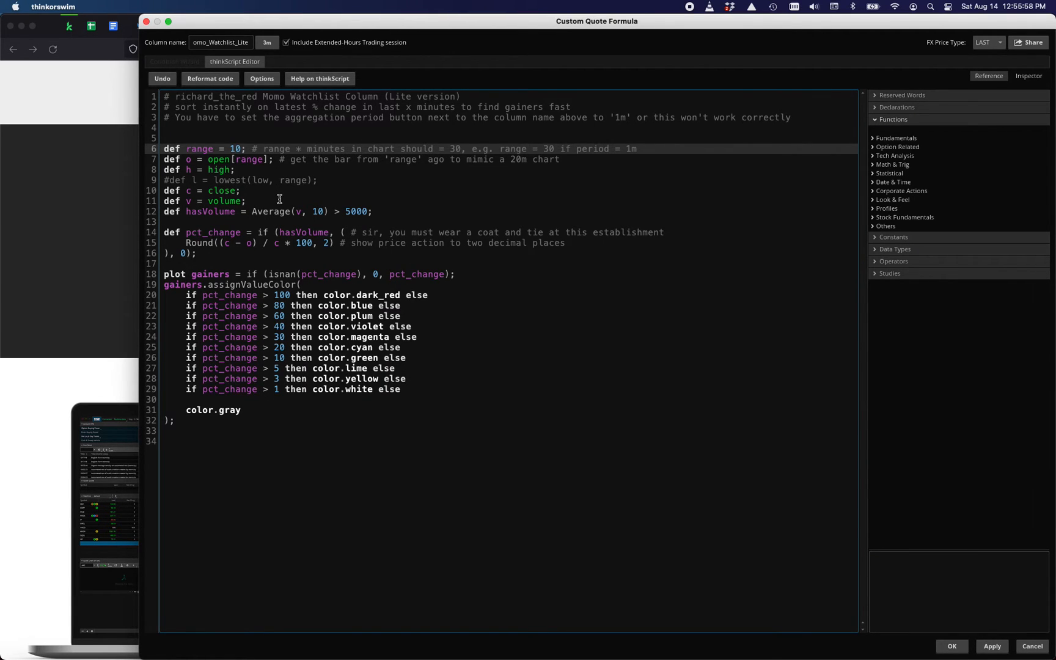
mouse_move(261, 239)
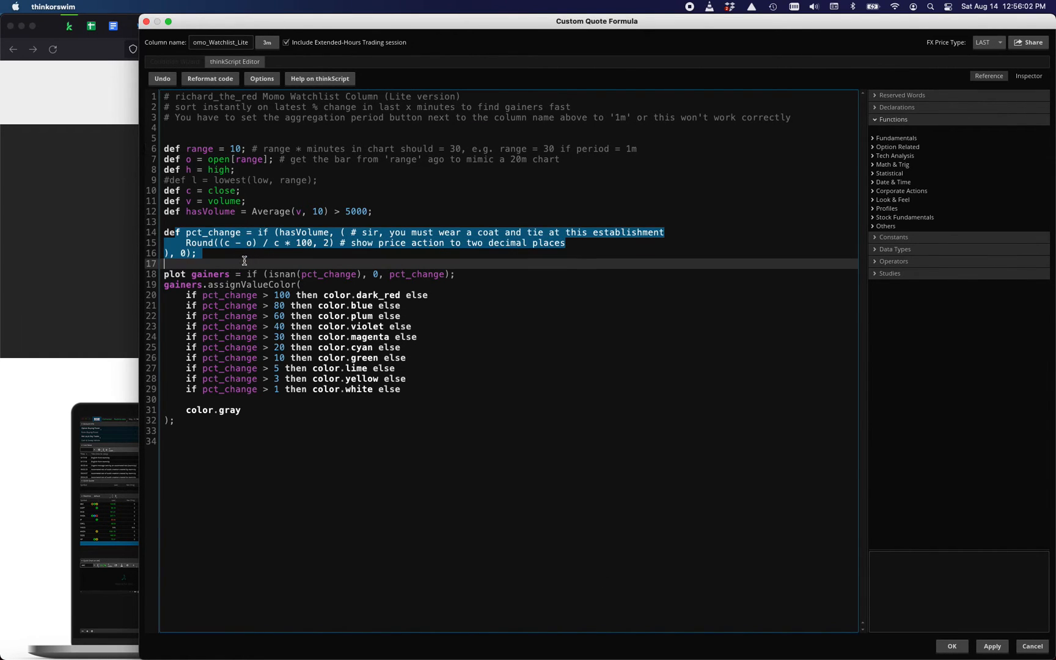
double_click(219, 169)
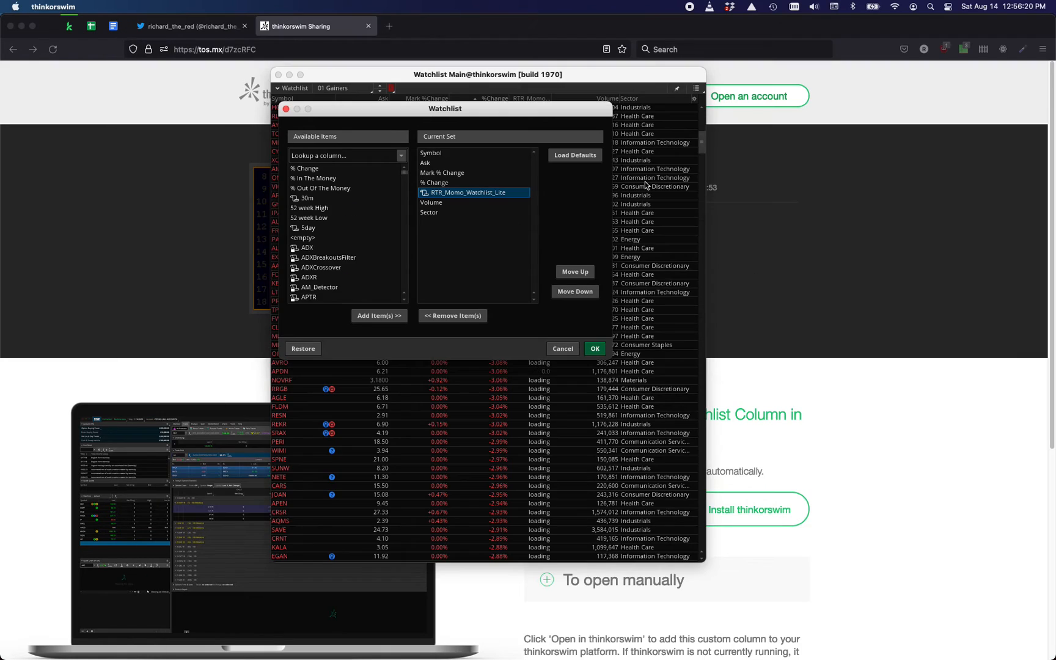
- Confirm the column set and sort the watchlist descending by RTR_Momo_Watchlist_Lite, 9.4 first
left_click(592, 348)
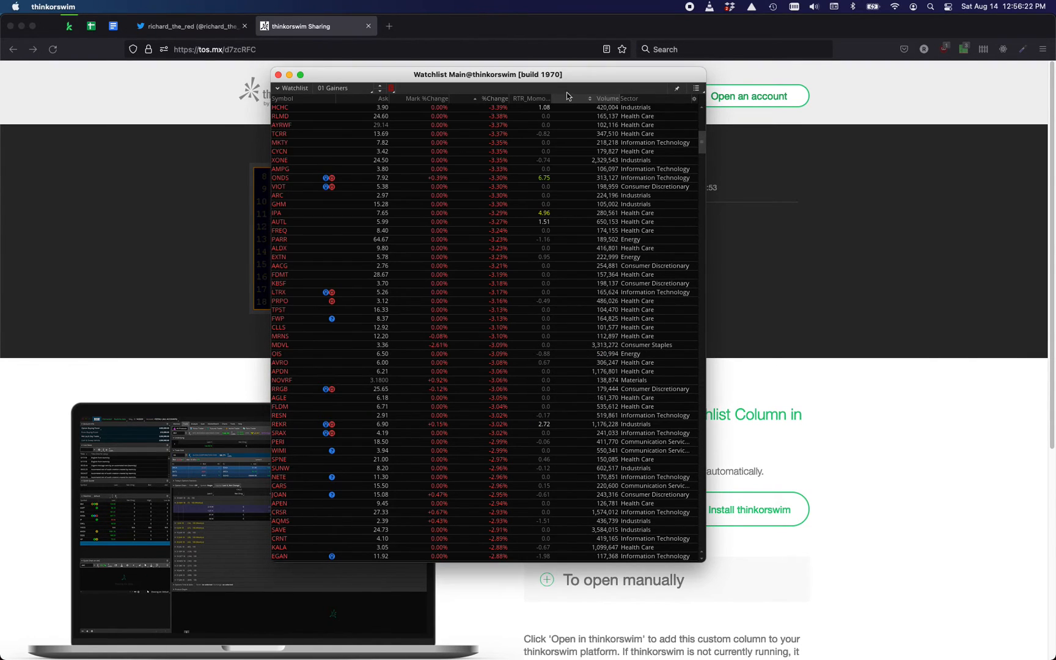
left_click(532, 98)
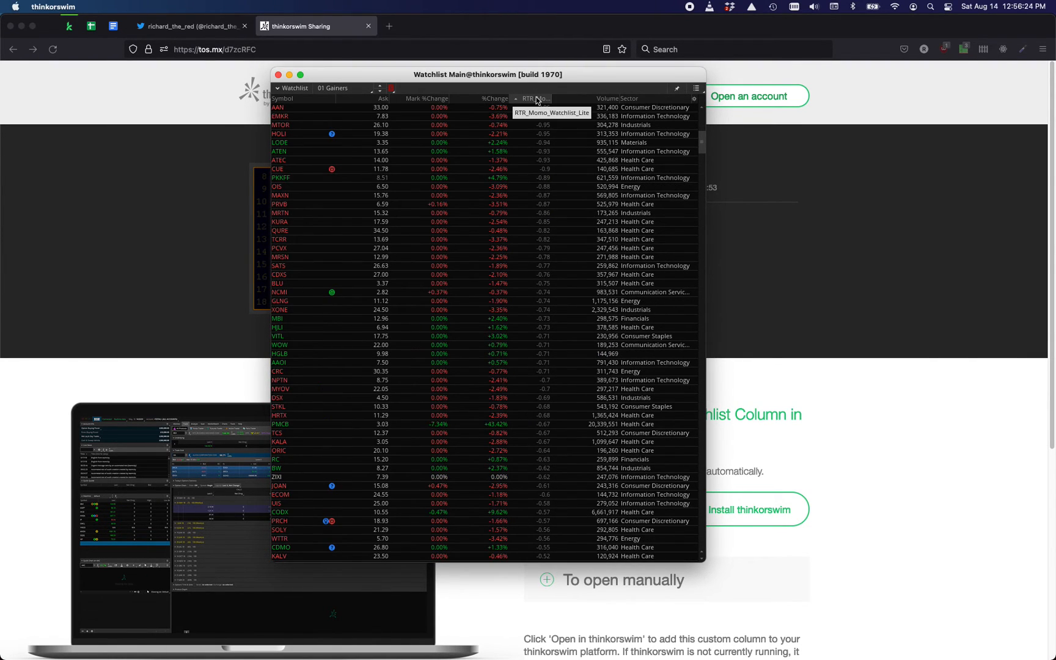
left_click(535, 98)
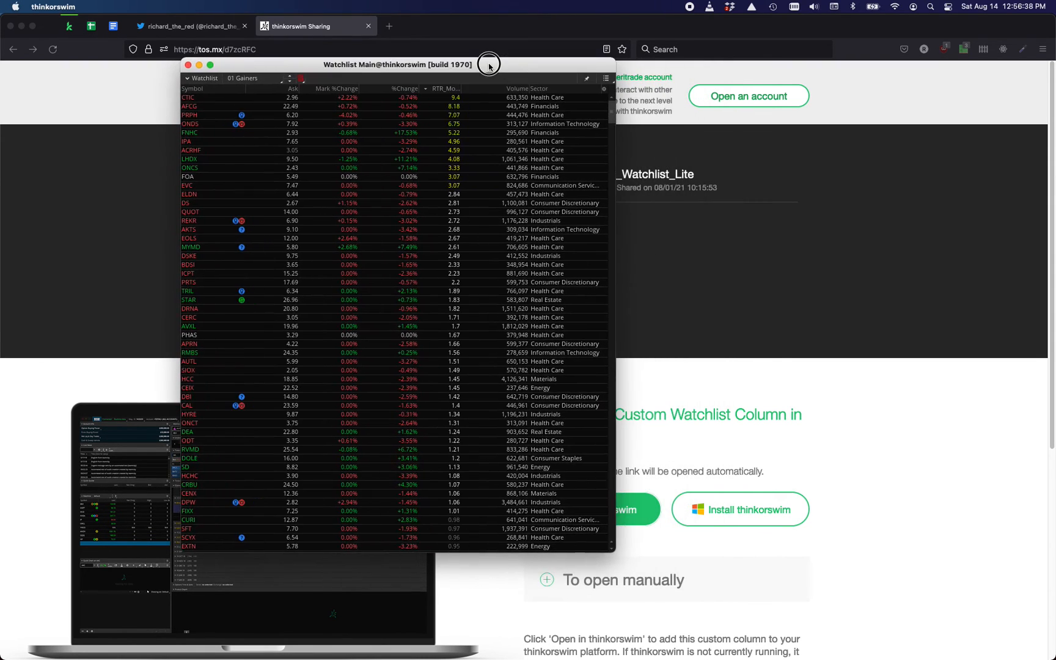
left_click_drag(398, 64, 397, 70)
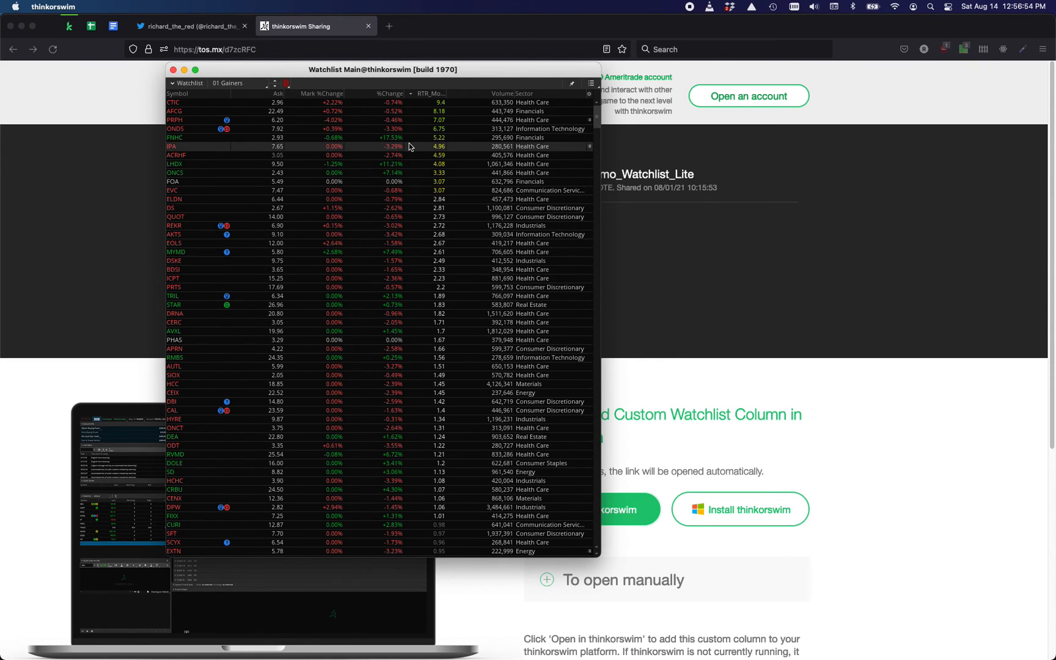
mouse_move(438, 120)
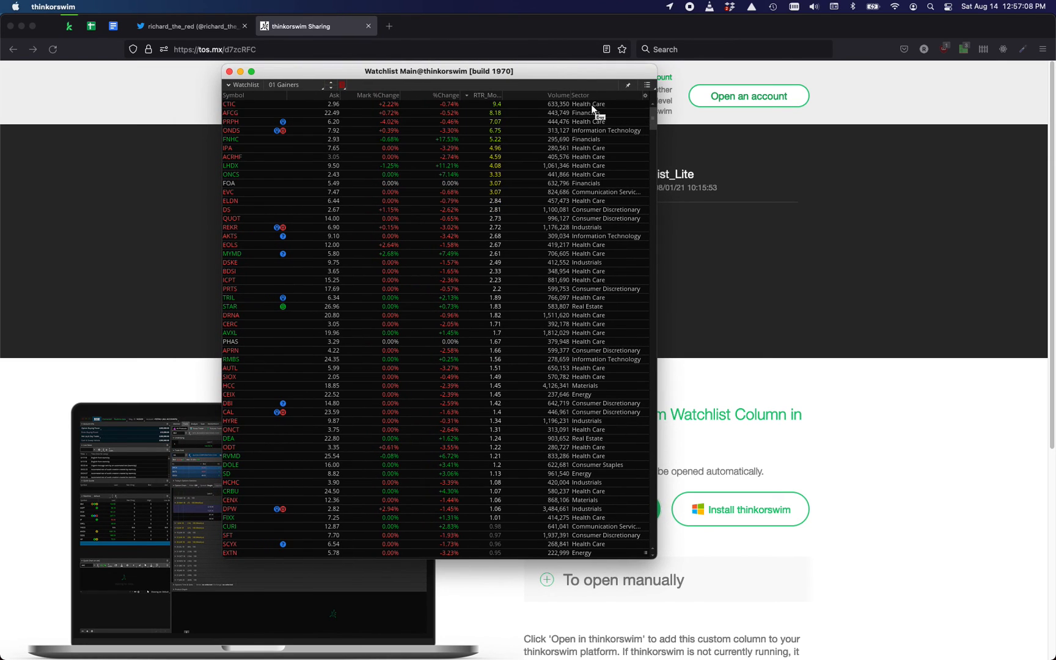
mouse_move(433, 131)
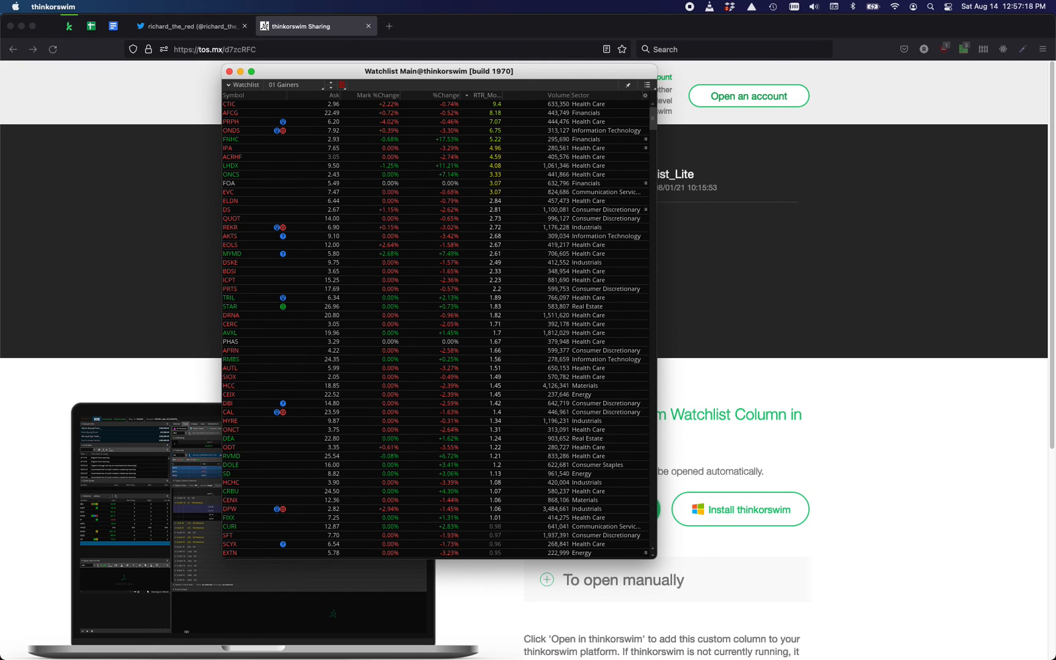
mouse_move(145, 252)
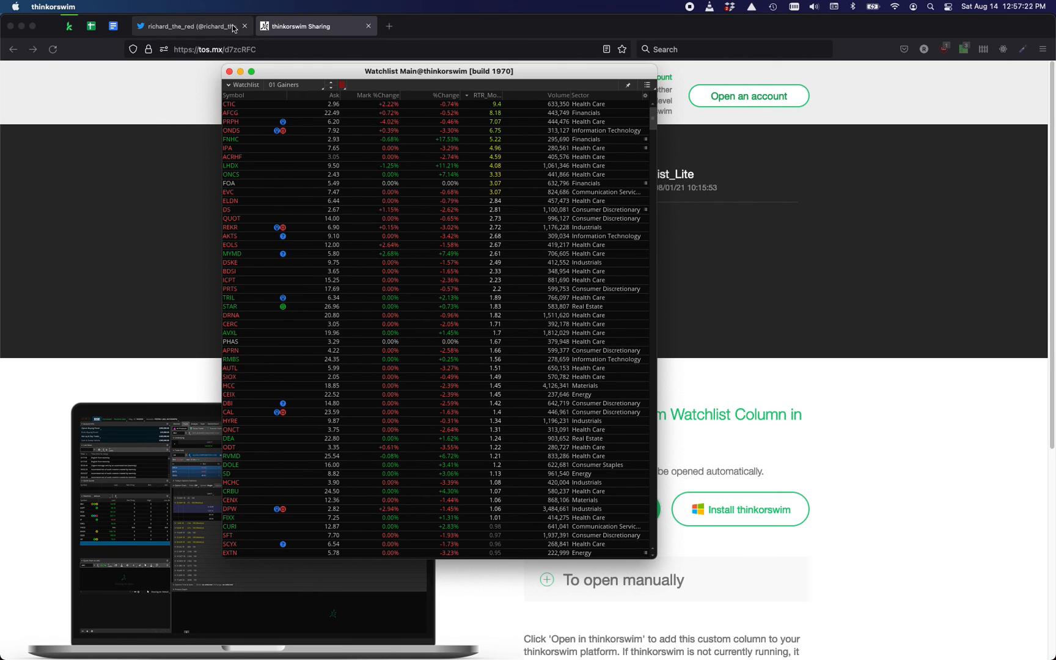
mouse_move(171, 33)
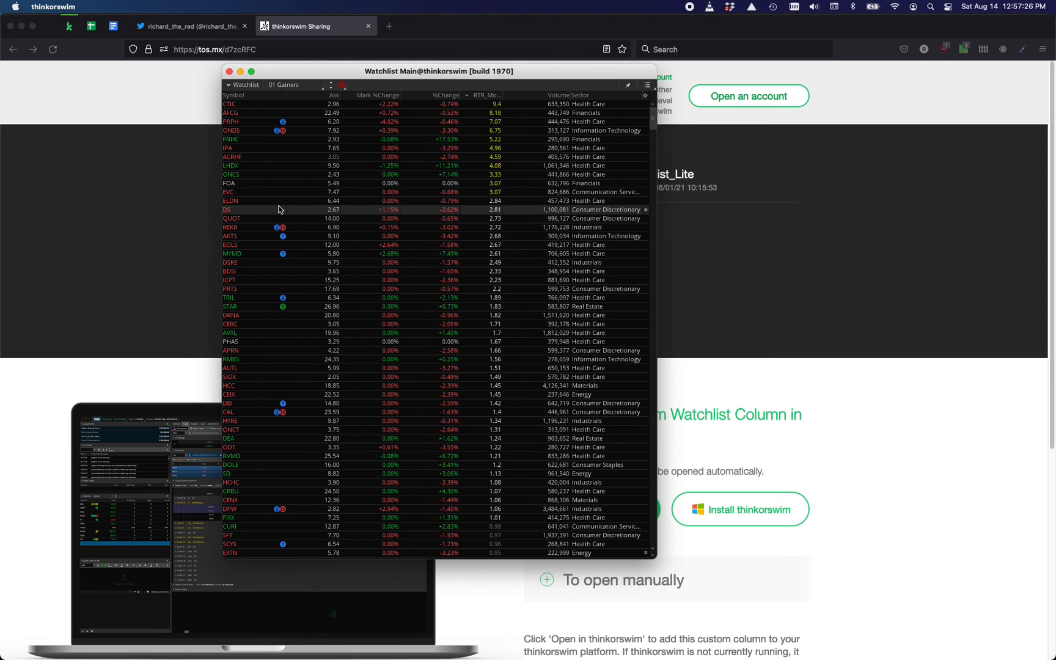
left_click_drag(438, 71, 369, 79)
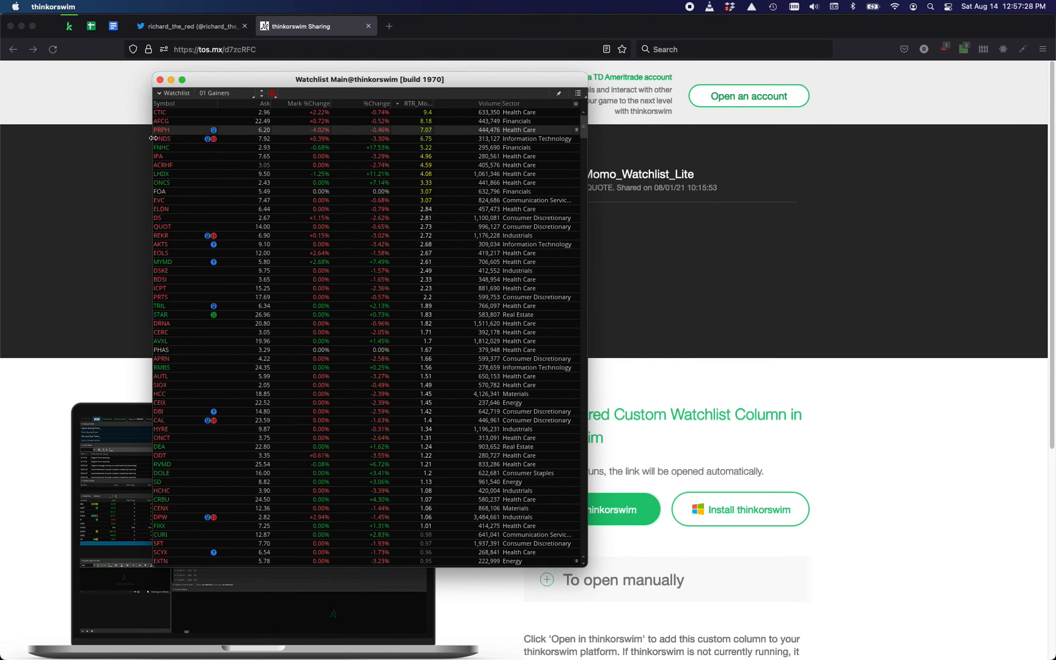